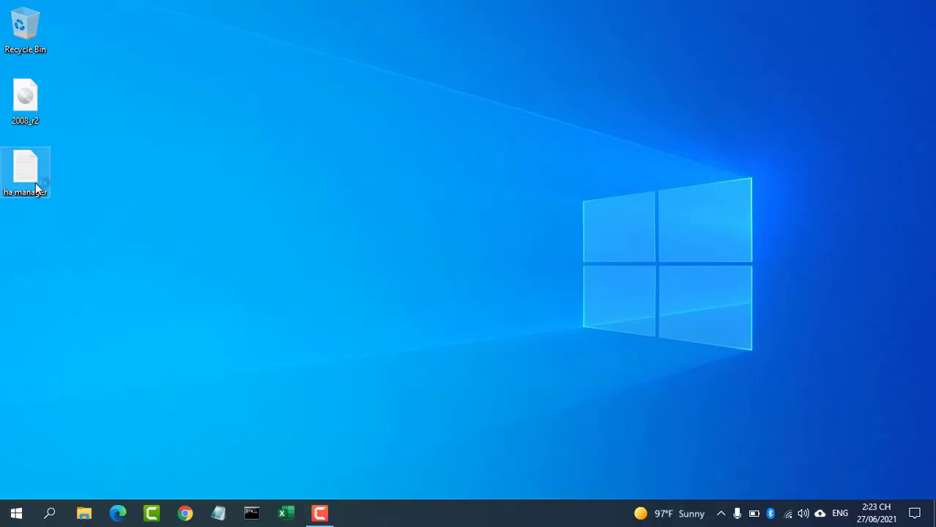
# Step: Open the ha manager notes and highlight the seven setup steps and Node 1's address
pyautogui.doubleClick(27, 159)
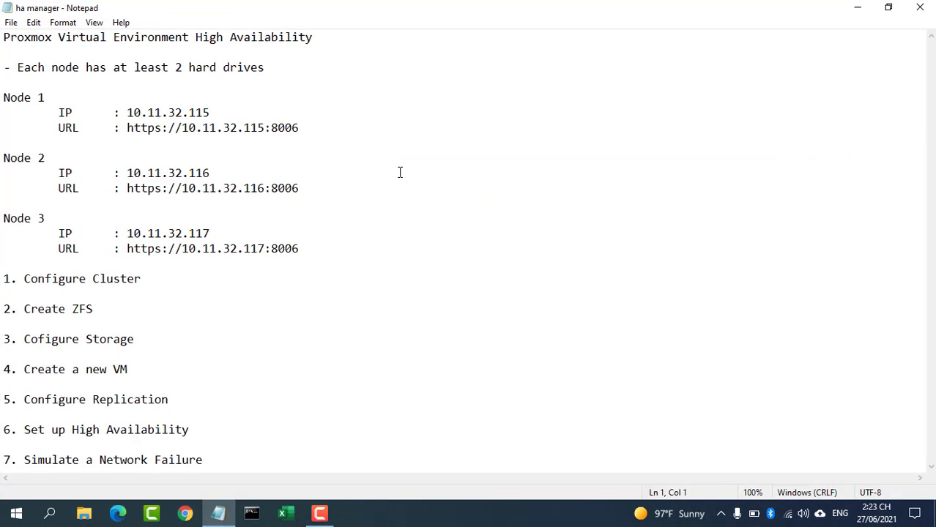
pyautogui.tripleClick(139, 37)
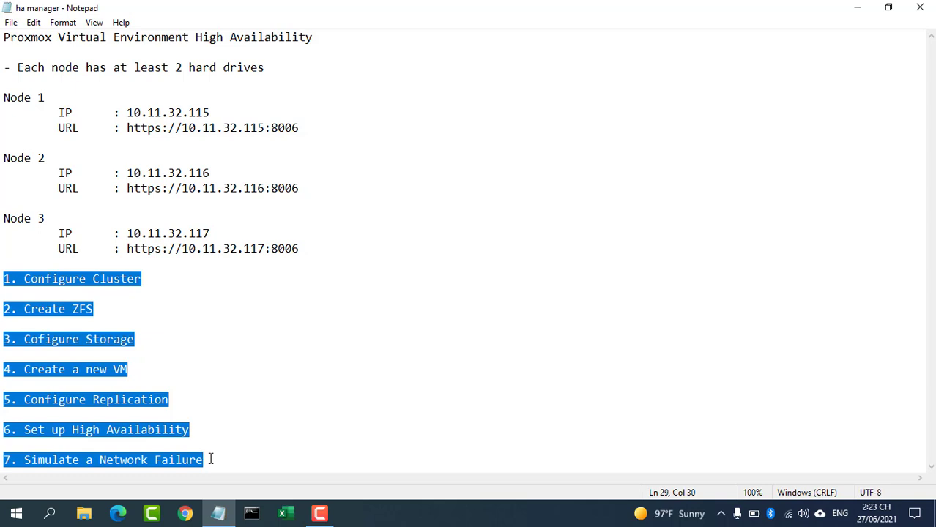
pyautogui.click(6, 97)
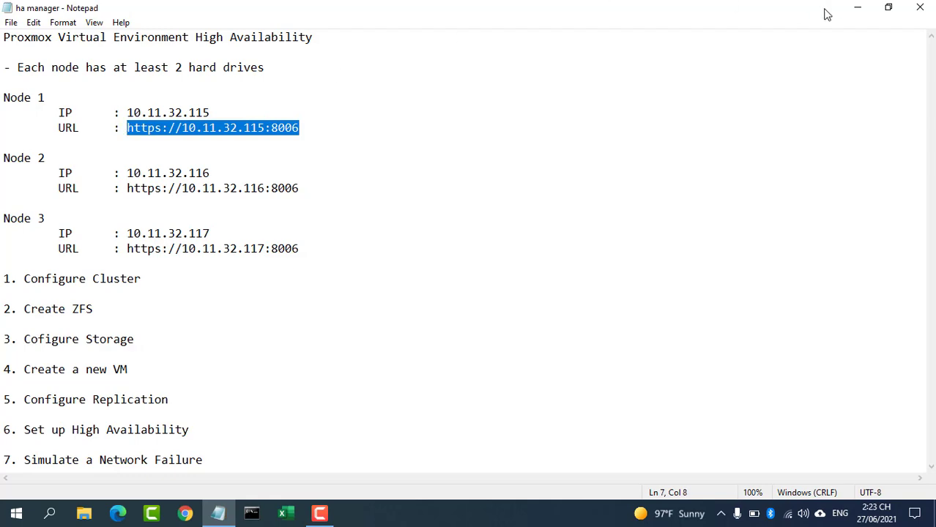
pyautogui.click(184, 512)
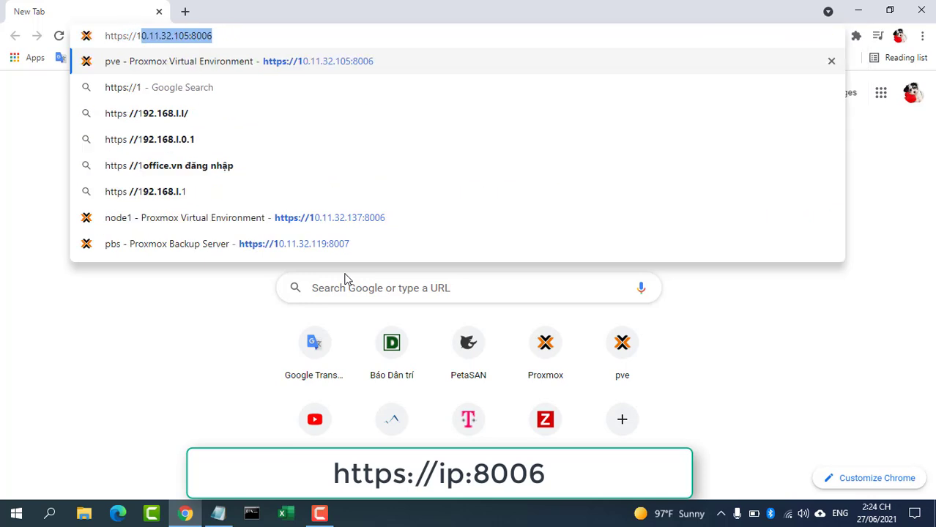
pyautogui.write('https://10.11.32.115')
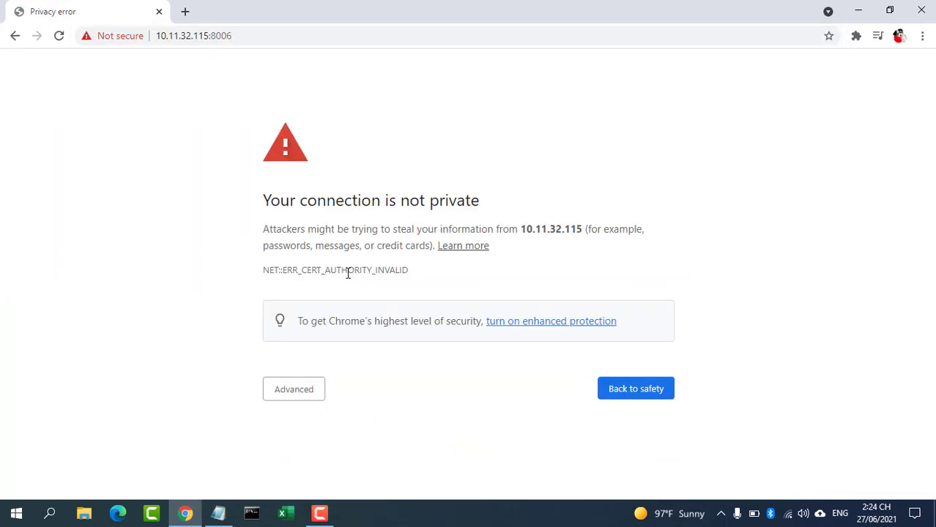
pyautogui.click(293, 389)
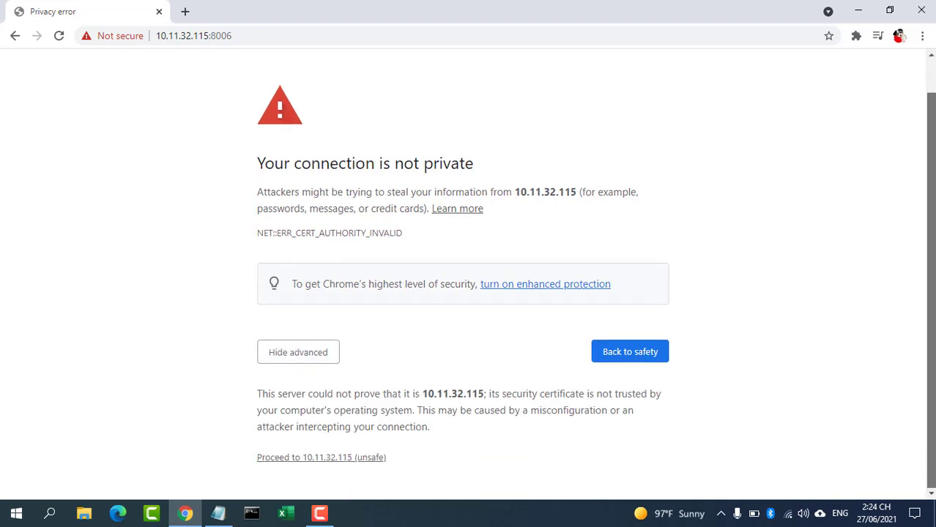
pyautogui.click(305, 458)
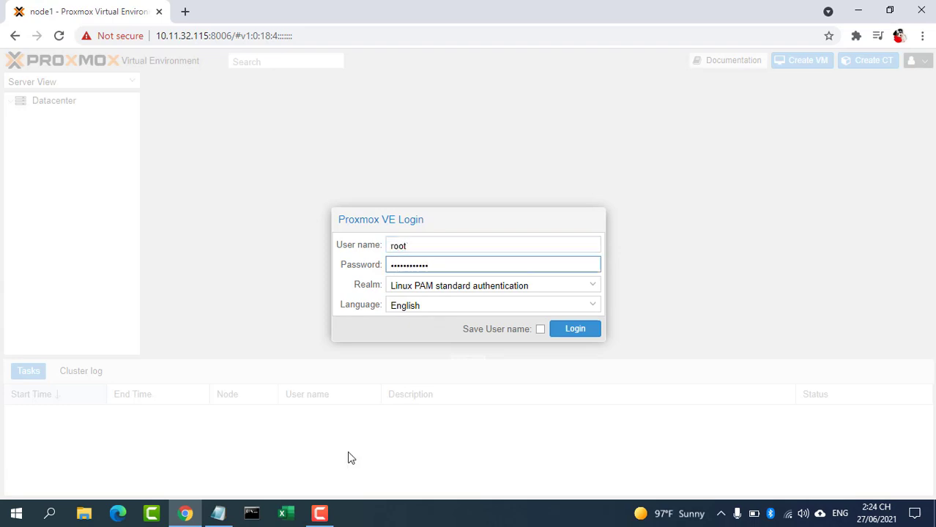
pyautogui.click(575, 329)
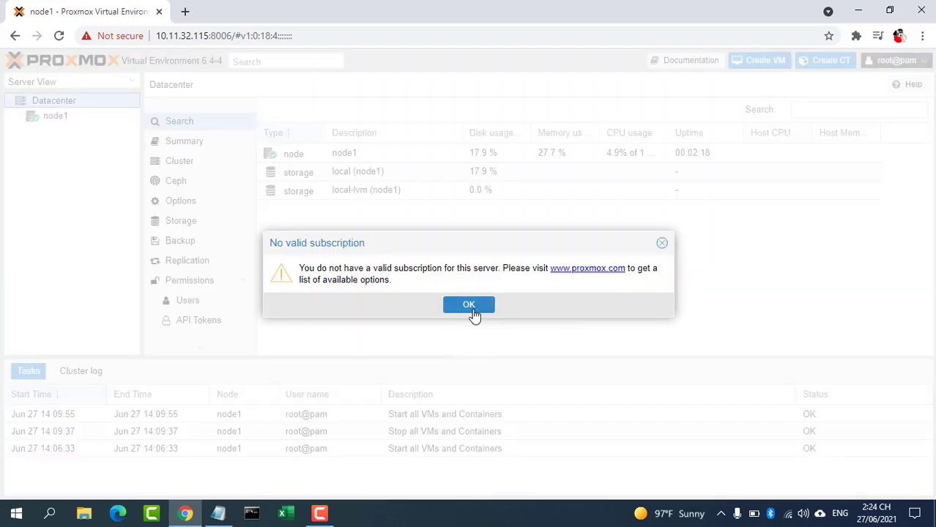
pyautogui.click(217, 513)
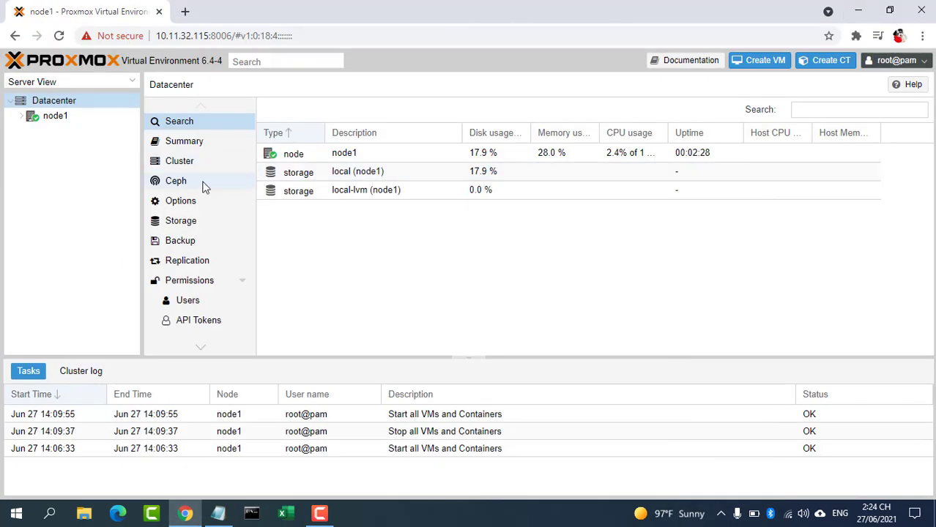
# Step: Create cluster 'netvn' from Datacenter > Cluster, close the task log, and open a new tab
pyautogui.click(179, 161)
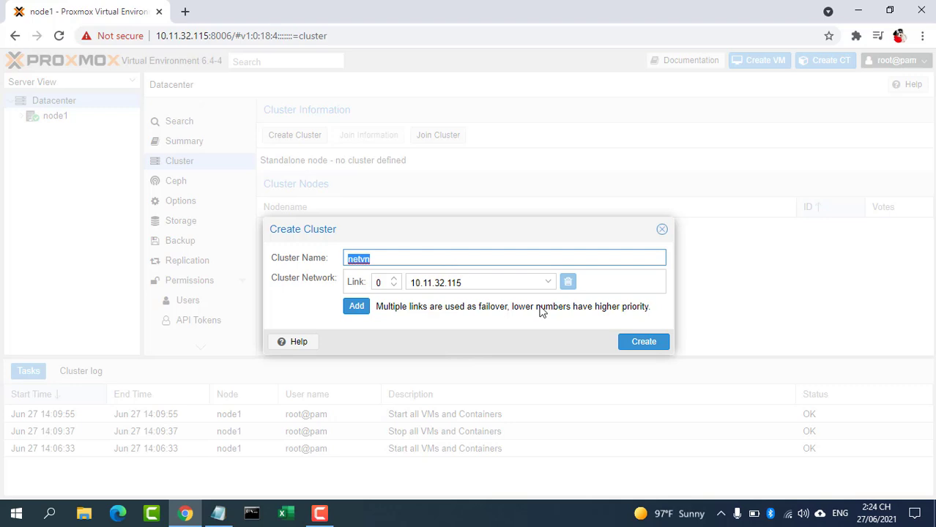
pyautogui.click(643, 341)
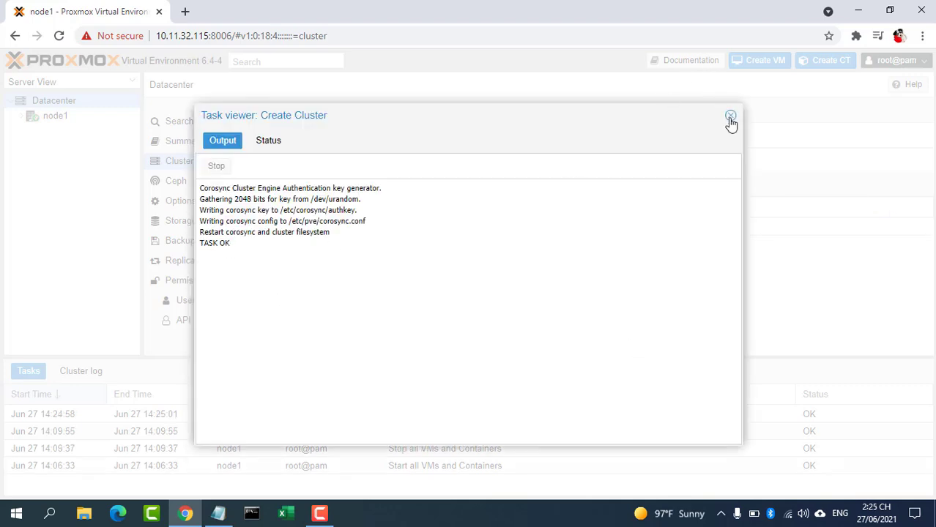
pyautogui.click(730, 115)
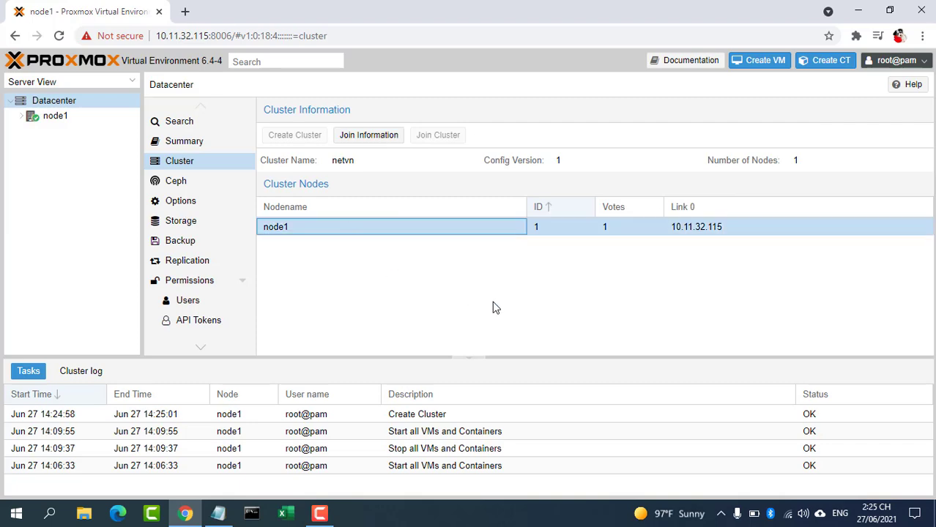
pyautogui.click(219, 513)
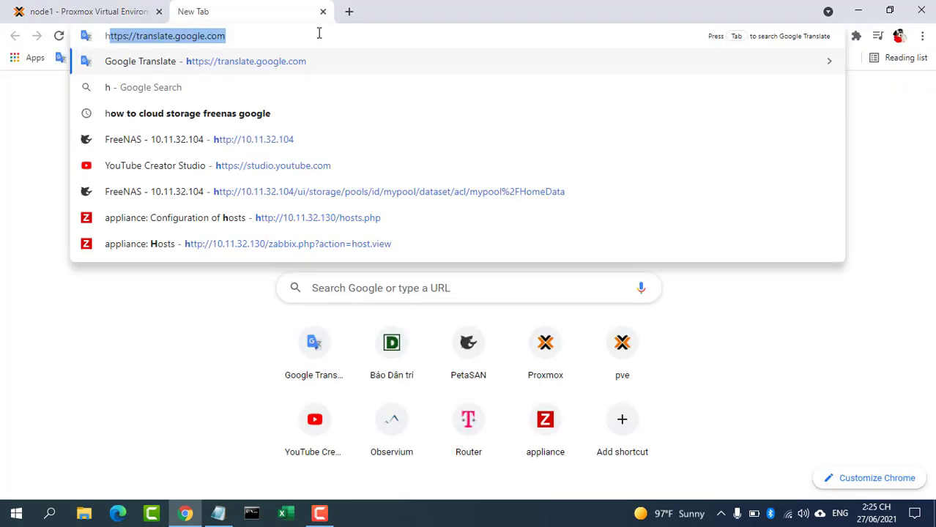
# Step: Log in to node2 at 10.11.32.116, check its standalone cluster page, then return to node1
pyautogui.write('https://10.11.3')
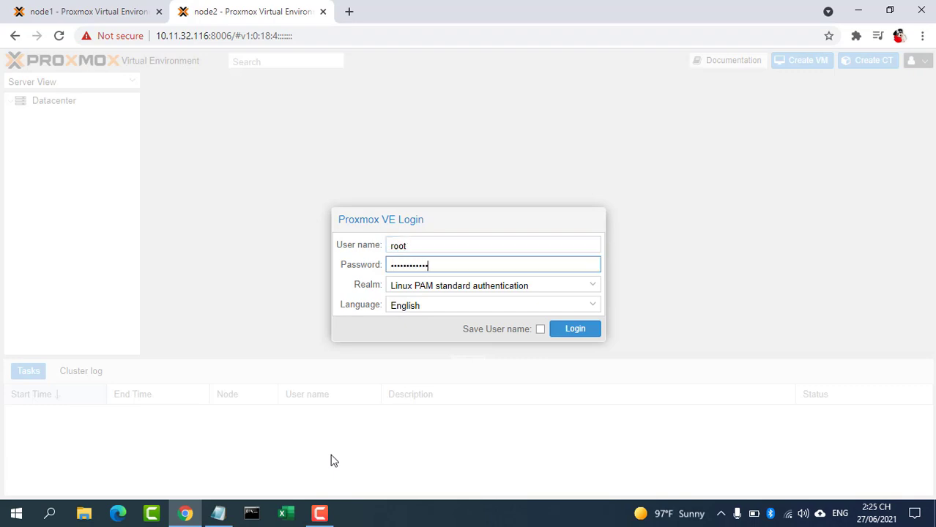
pyautogui.click(575, 329)
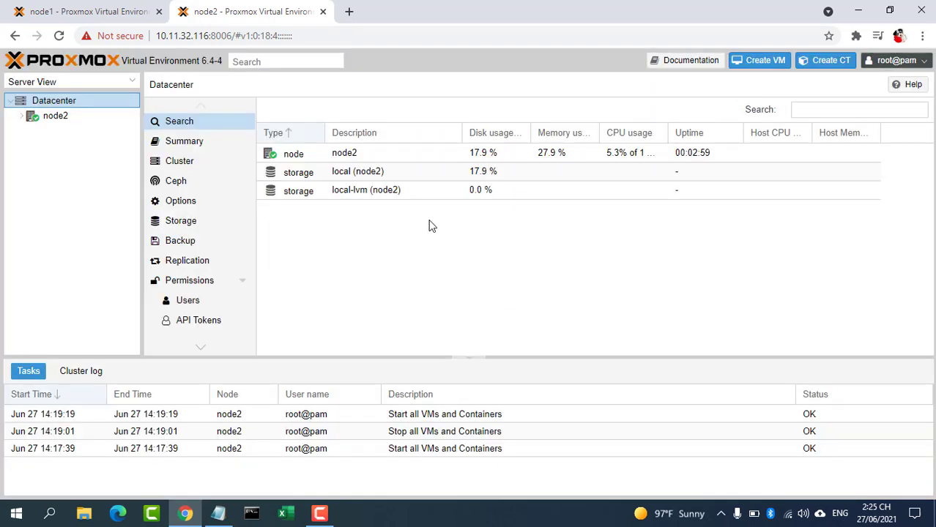
pyautogui.click(180, 160)
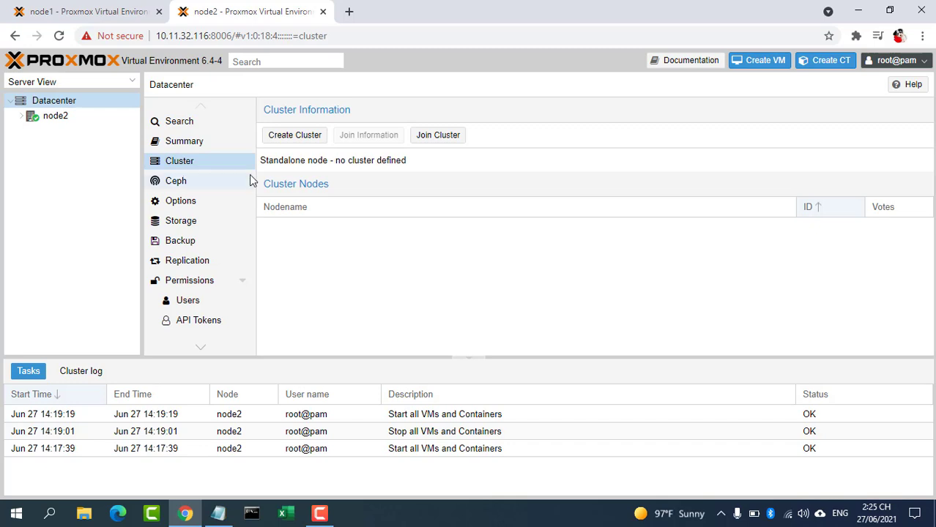
pyautogui.click(437, 135)
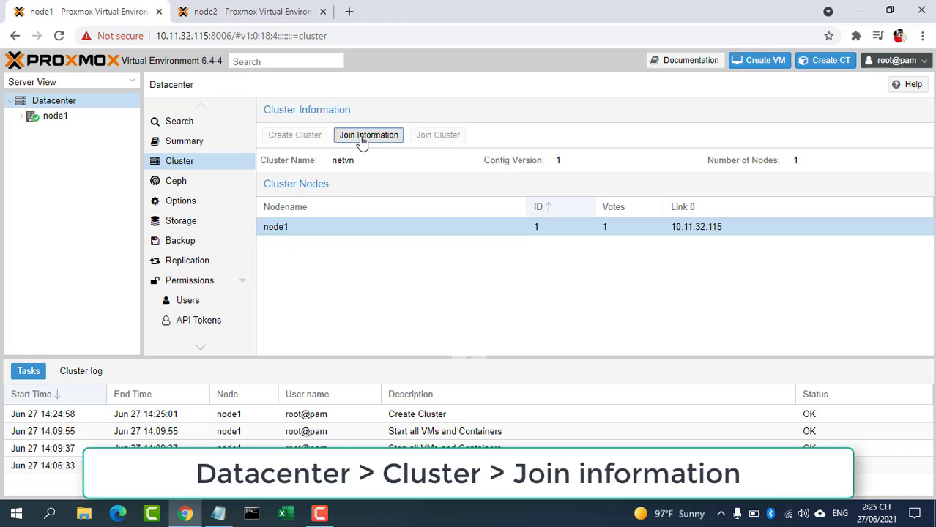
# Step: Copy node1's Join Information and use it on node2 to join 'netvn'
pyautogui.click(367, 134)
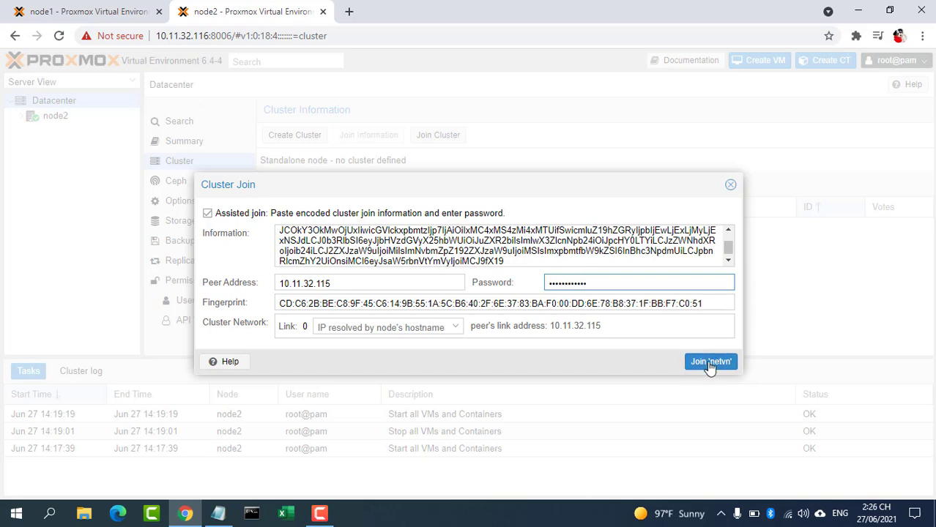
pyautogui.click(710, 362)
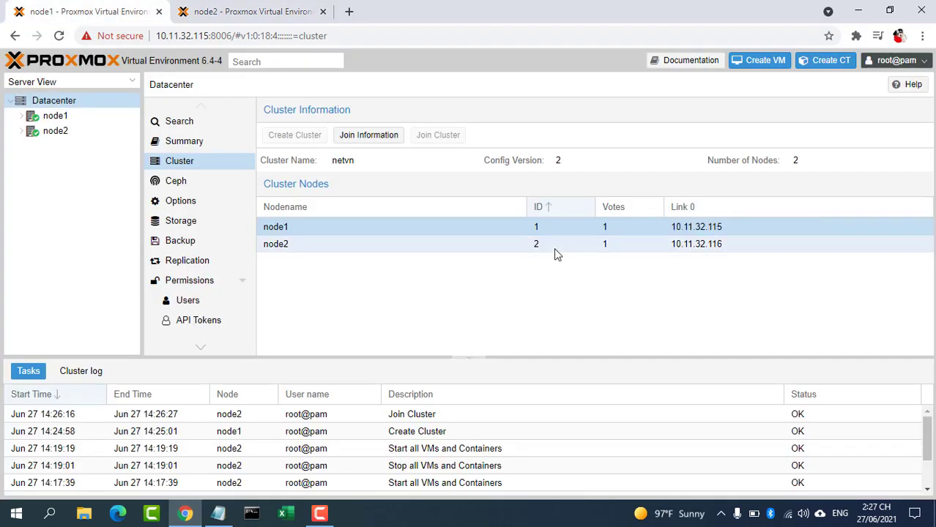
# Step: Reload node2's tab after the connection error, log in again as root, and return to the notes
pyautogui.click(55, 131)
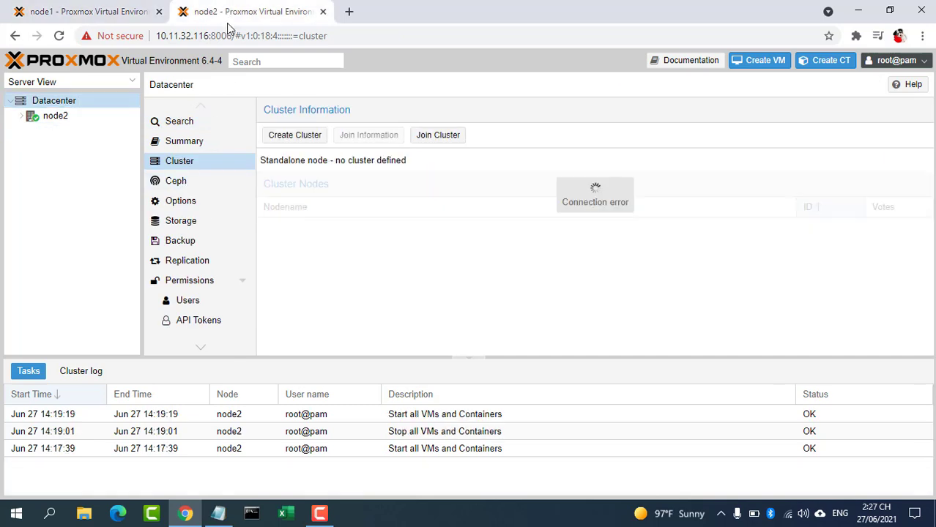
pyautogui.click(401, 35)
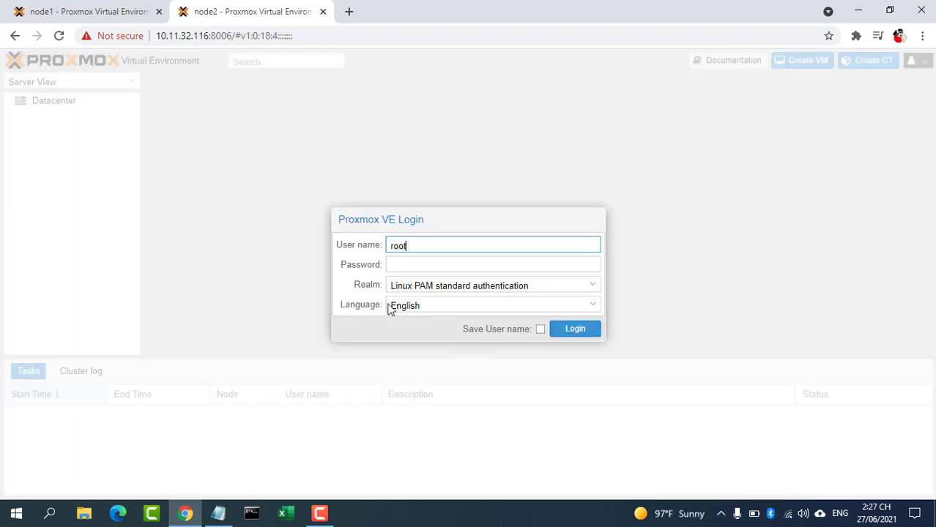
pyautogui.write('password')
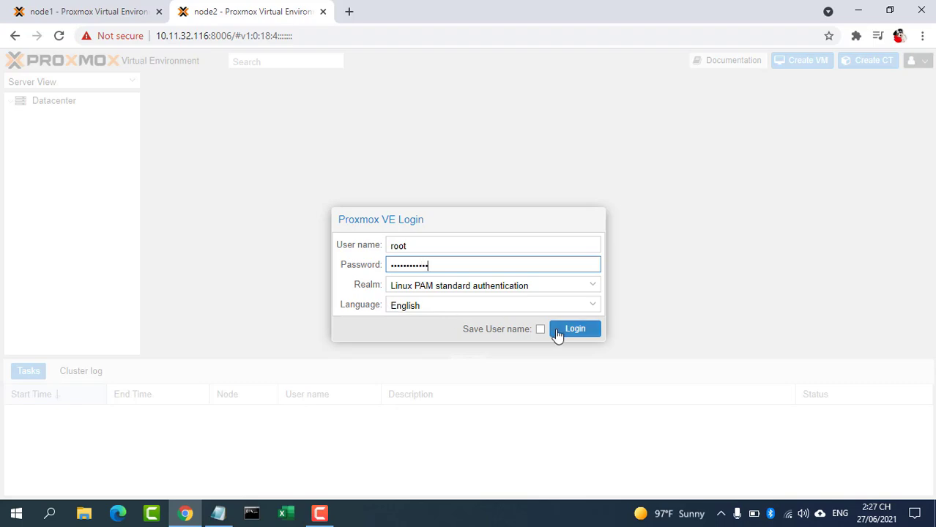
pyautogui.click(575, 329)
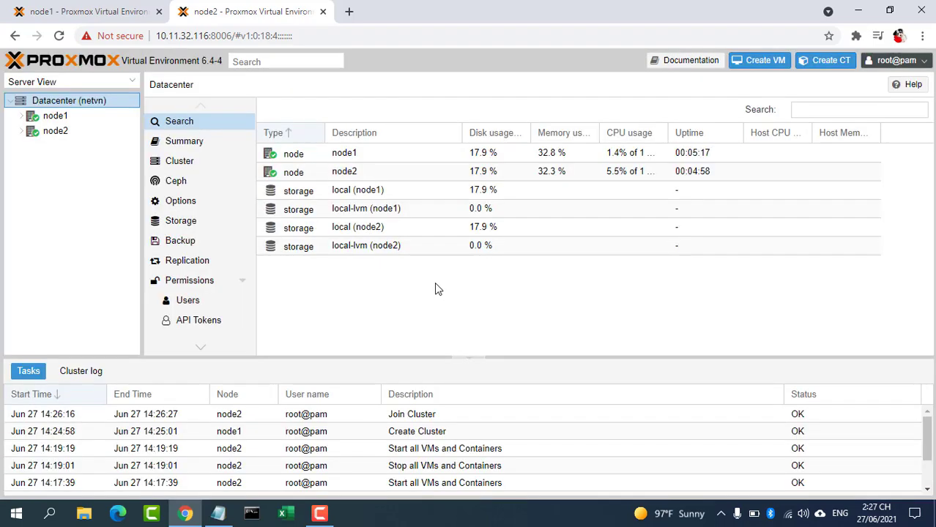
pyautogui.click(180, 160)
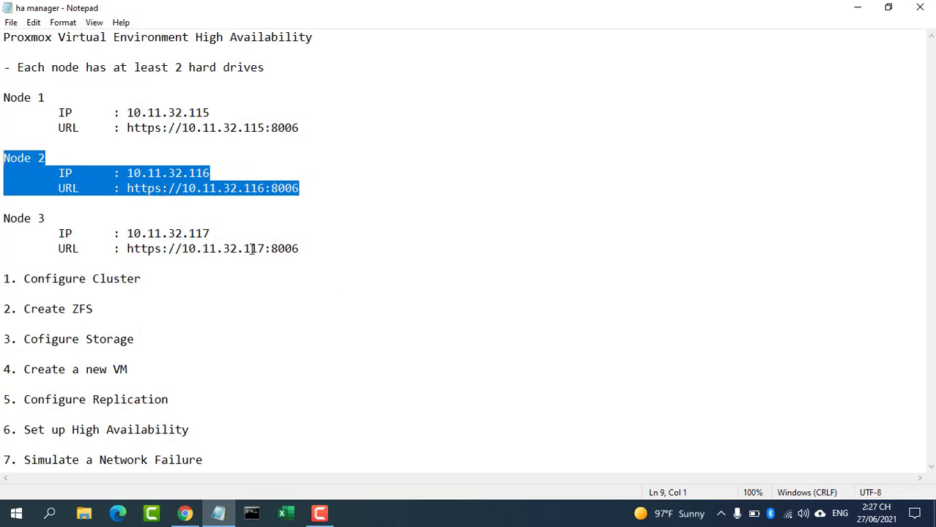
# Step: Log in to node3 from the notes' address, view its standalone cluster page, and return to node1
pyautogui.rightClick(212, 248)
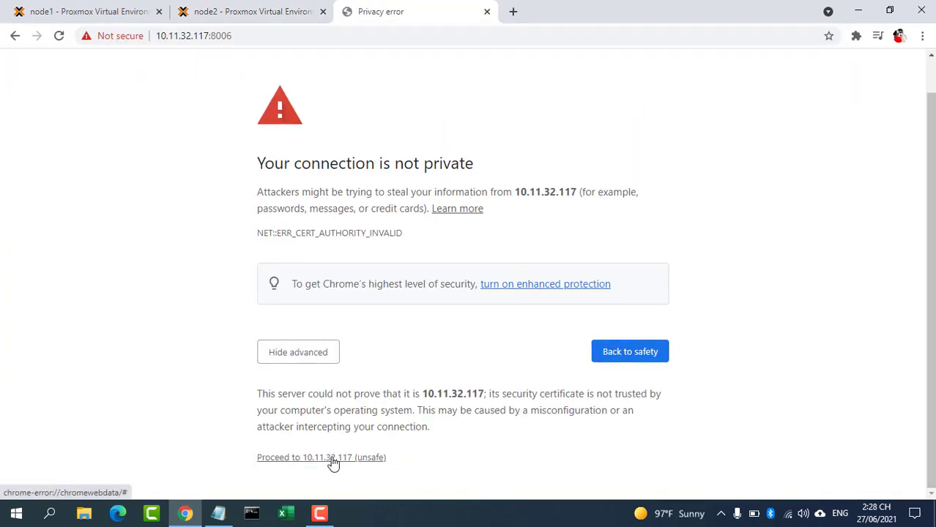
pyautogui.click(321, 458)
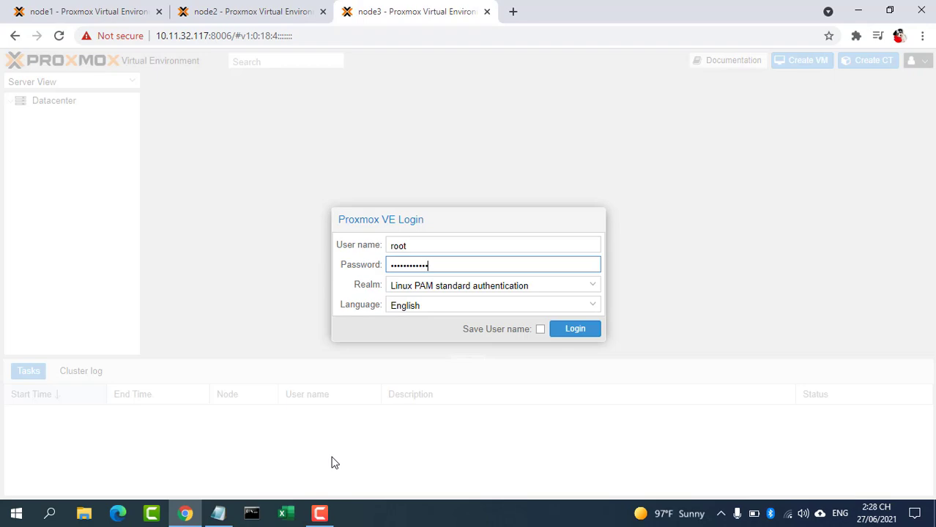
pyautogui.click(575, 329)
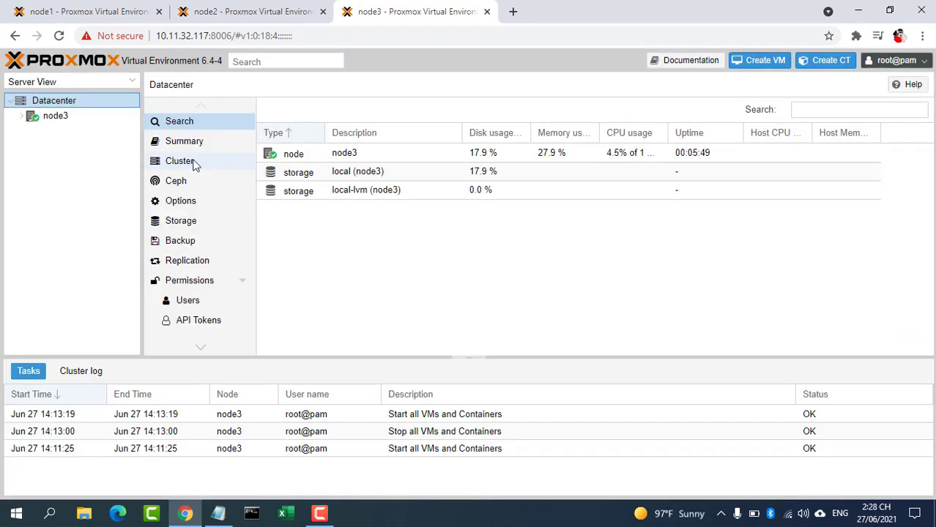
pyautogui.click(178, 160)
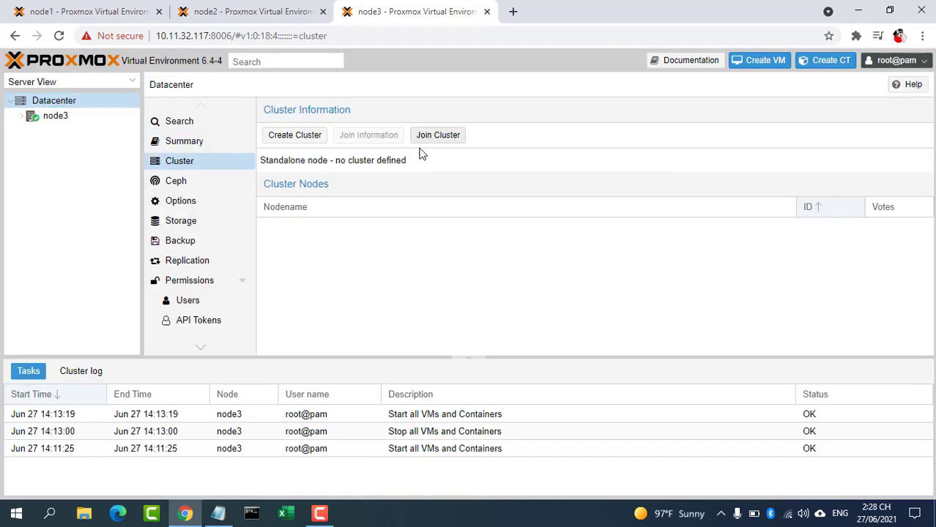
pyautogui.click(73, 12)
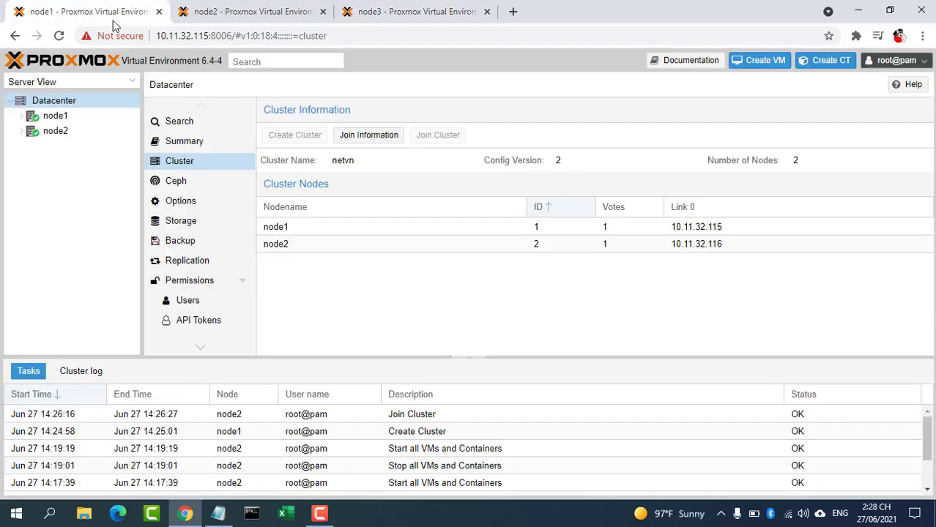
# Step: Join node3 to 'netvn' with node1's join information and check the join task
pyautogui.click(368, 134)
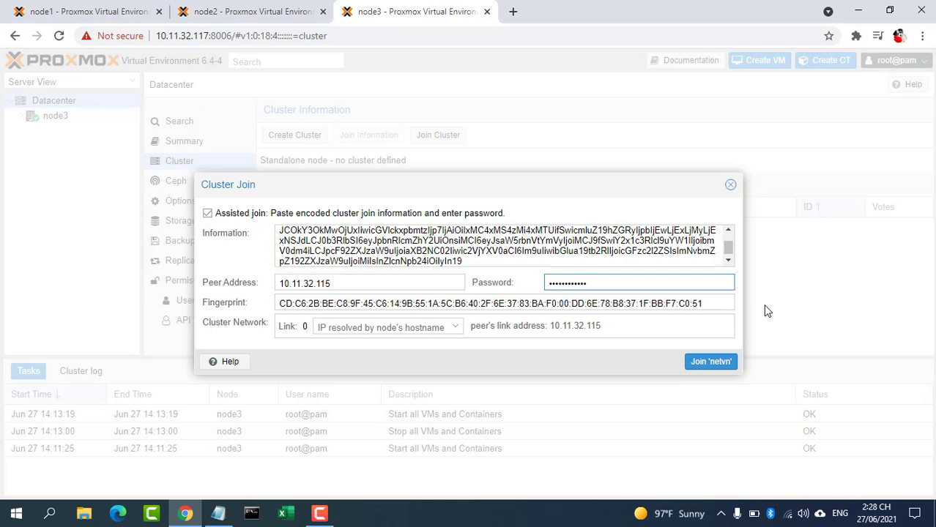
pyautogui.click(710, 362)
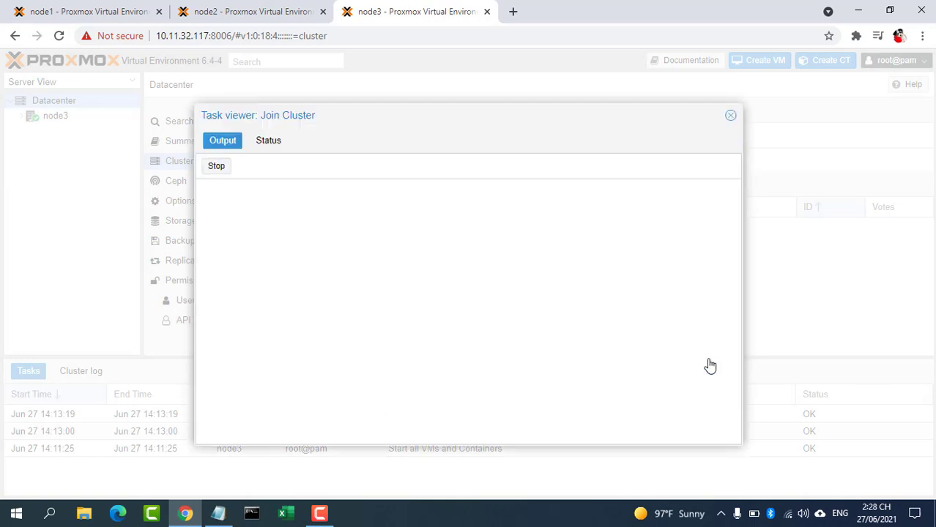
pyautogui.click(267, 140)
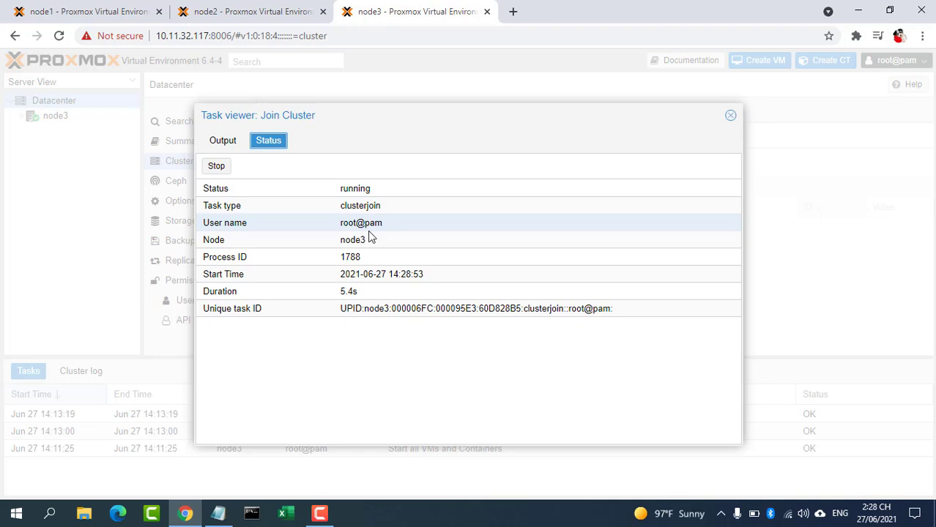
pyautogui.click(730, 115)
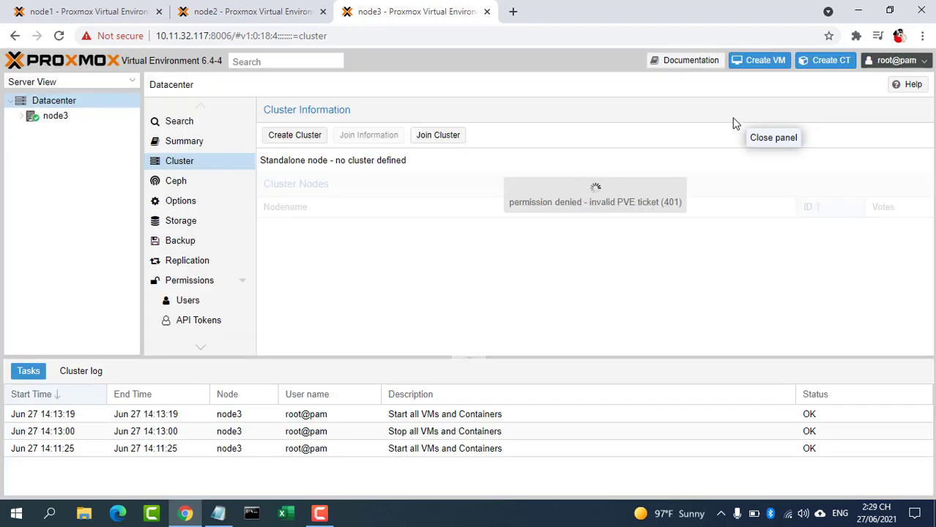
# Step: Refresh node3's expired session, log in as root, and dismiss the subscription notice
pyautogui.click(242, 37)
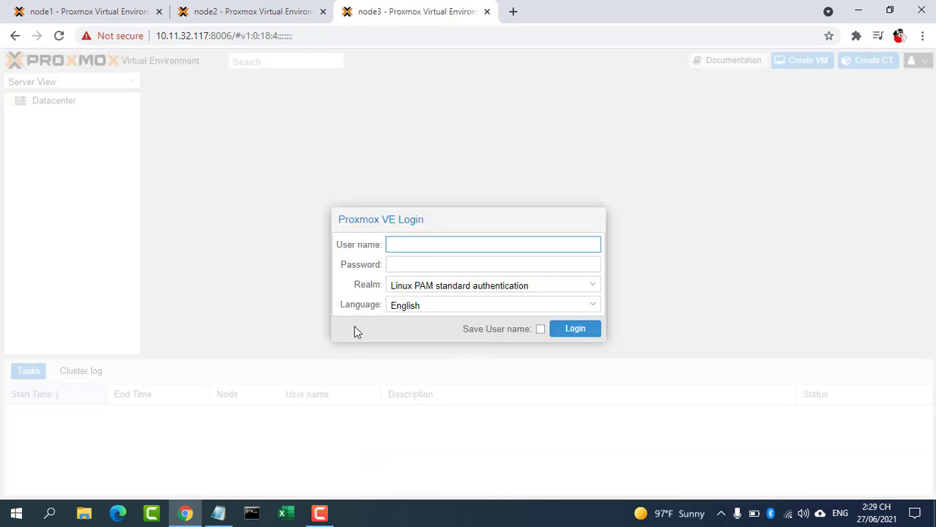
pyautogui.write('root')
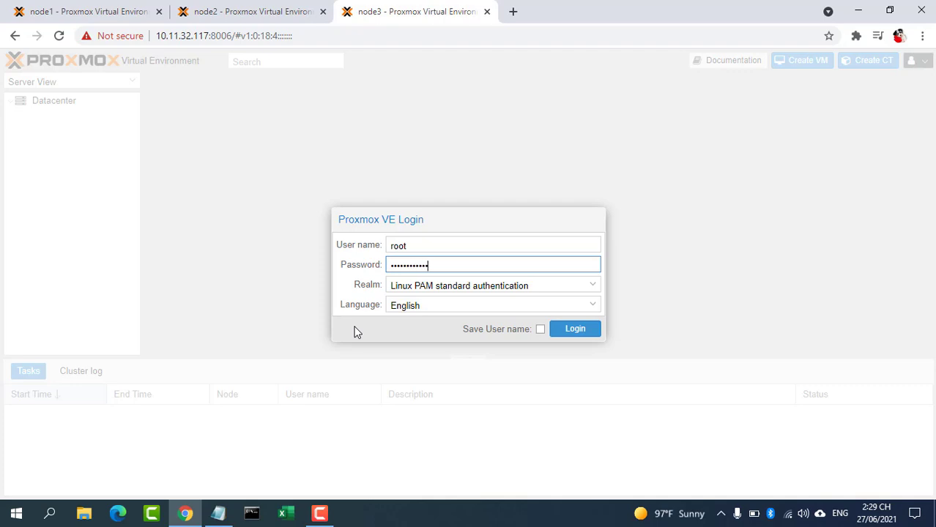
pyautogui.click(575, 329)
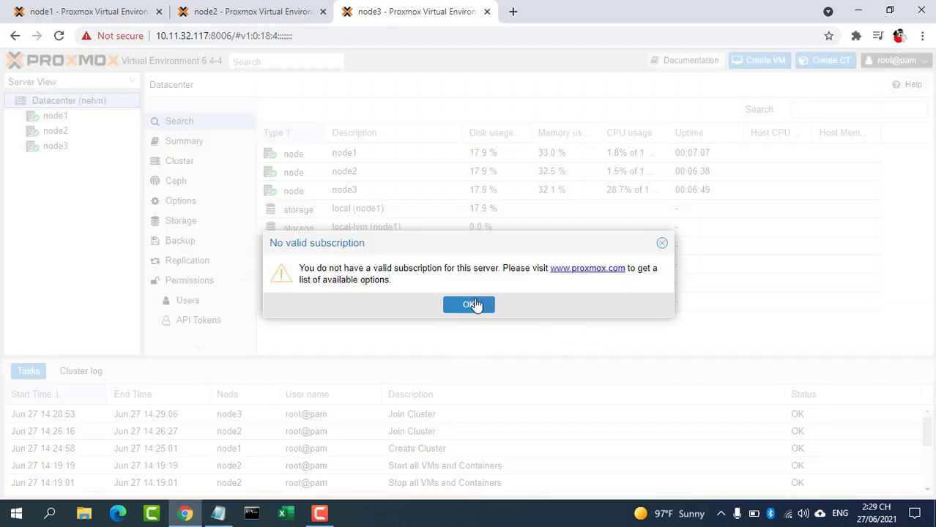
pyautogui.click(468, 304)
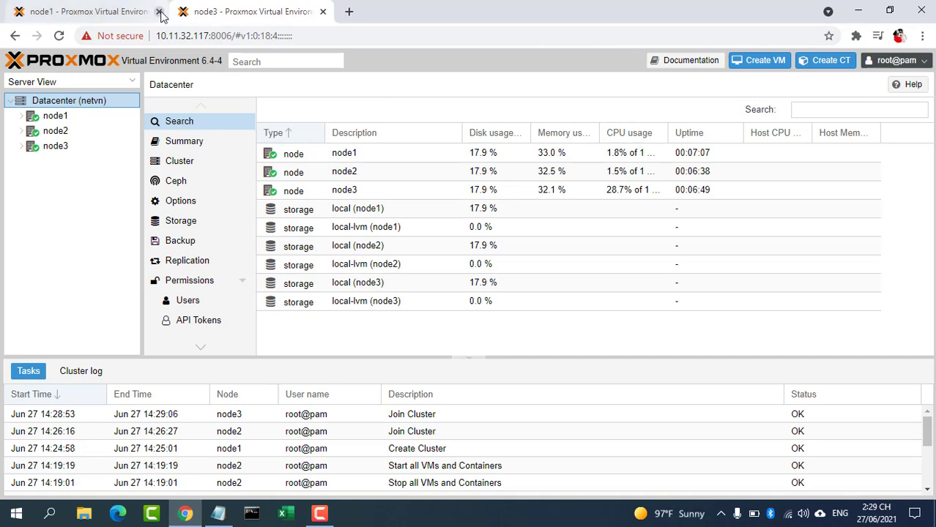
# Step: Close node1's browser tab and mark the '2. Create ZFS' line in the notes
pyautogui.click(139, 14)
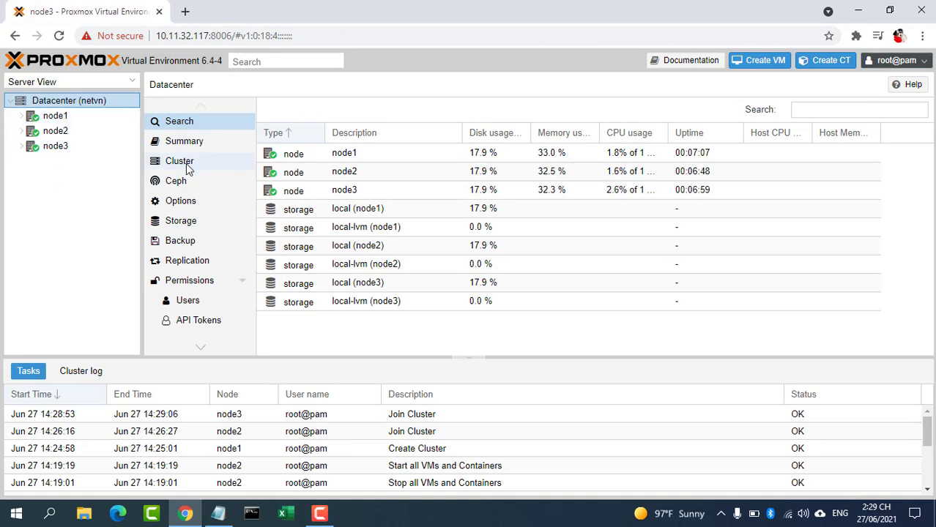
pyautogui.click(180, 160)
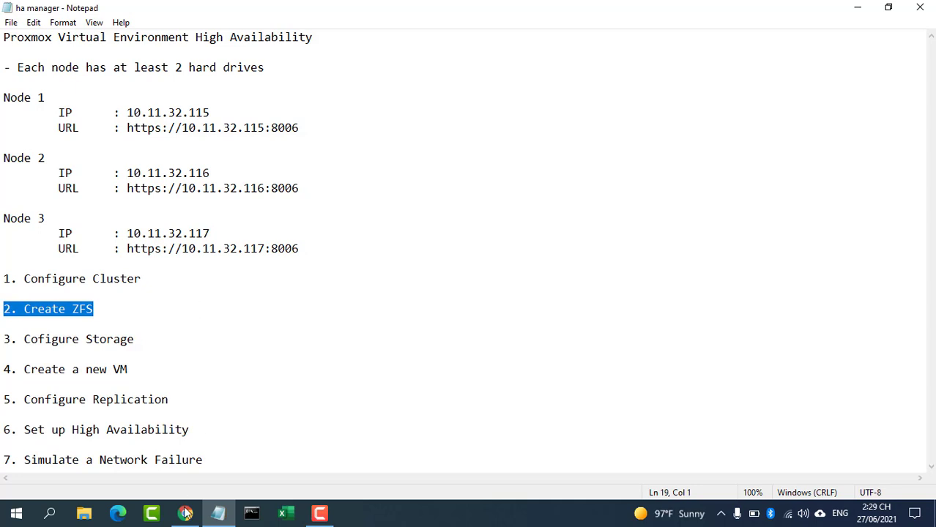
# Step: Create ZFS pool 'NE-Storage' on node1's /dev/sdb under Disks > ZFS, then close the task
pyautogui.click(186, 512)
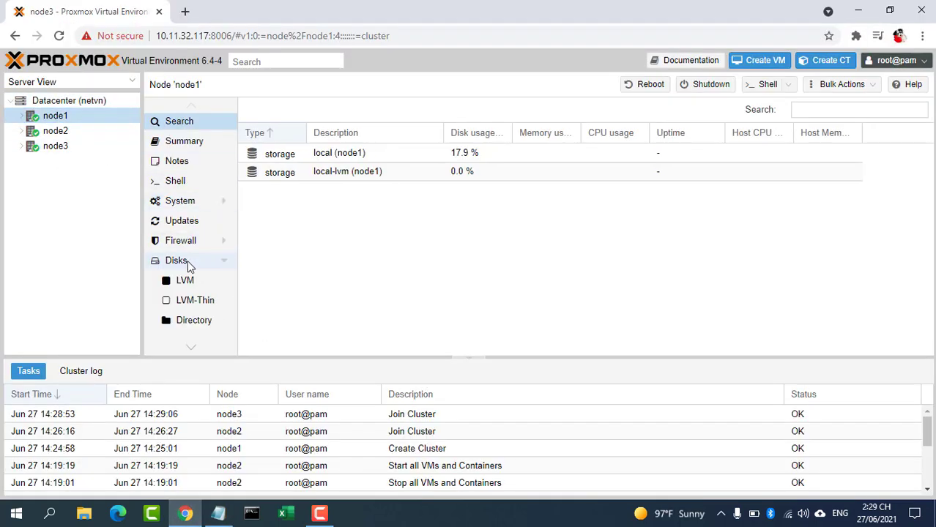
pyautogui.click(176, 260)
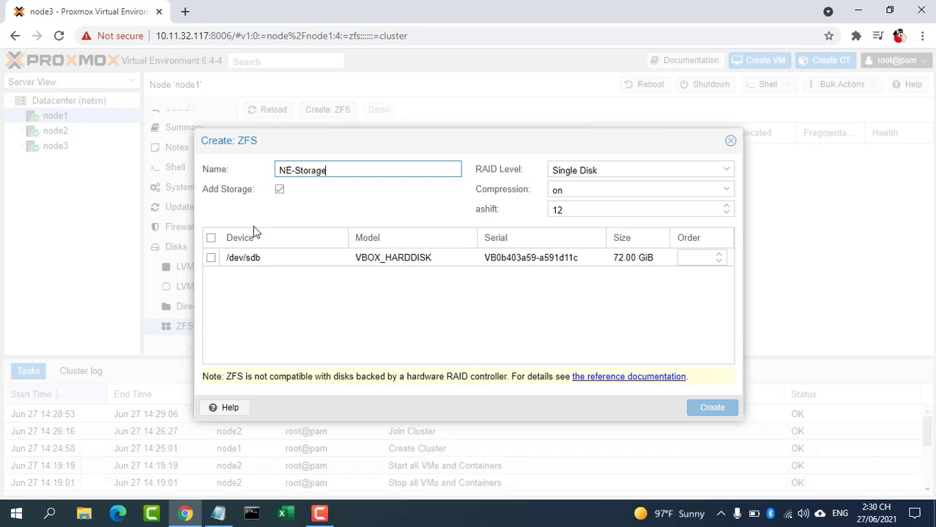
pyautogui.click(211, 258)
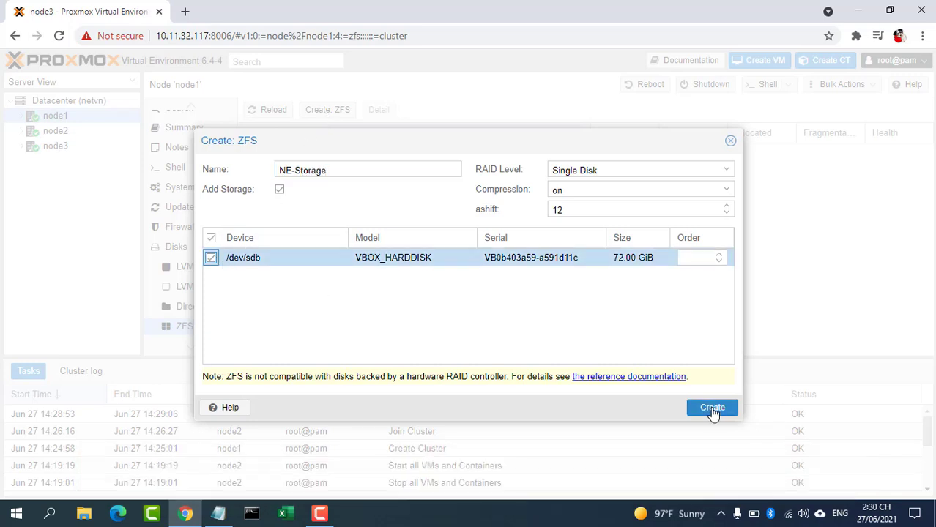
pyautogui.click(712, 408)
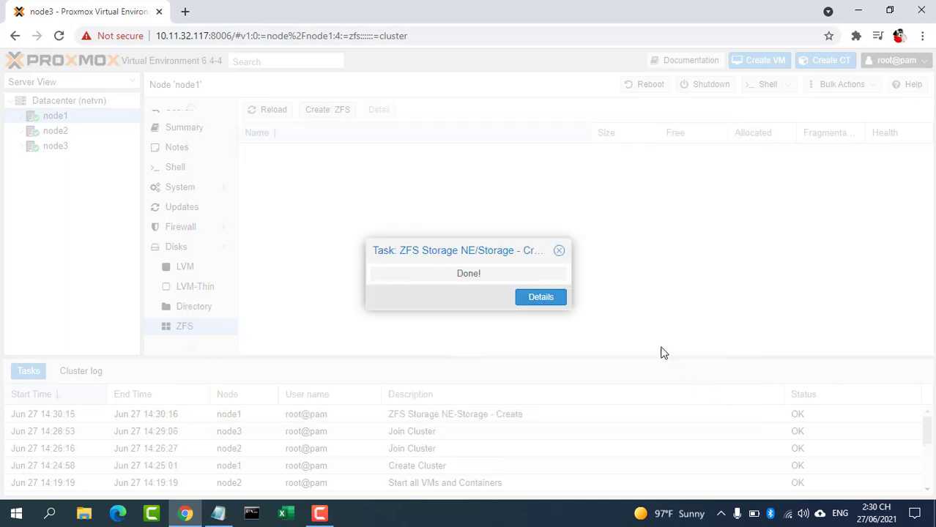
pyautogui.click(558, 250)
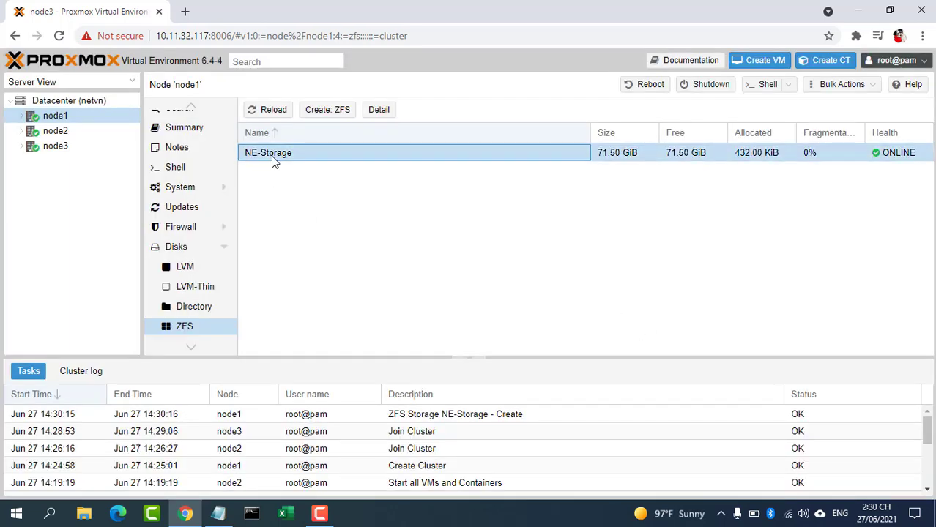
# Step: Create a NE-Storage ZFS pool on node2's /dev/sdb disk, without Add Storage
pyautogui.click(55, 130)
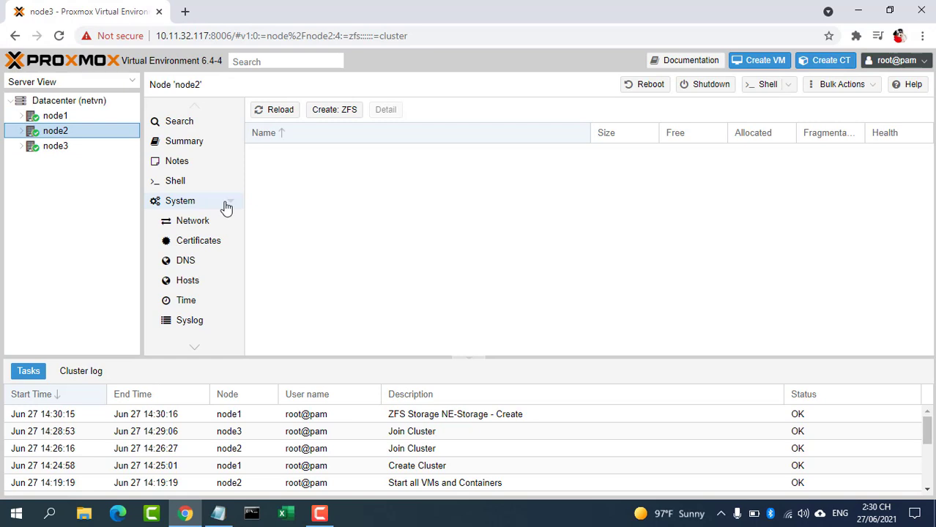
pyautogui.click(180, 200)
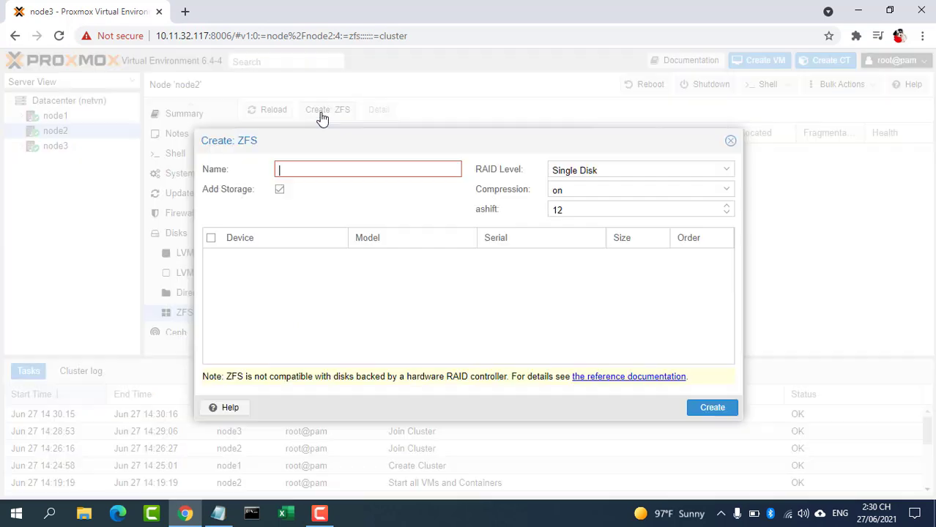
pyautogui.write('NE-')
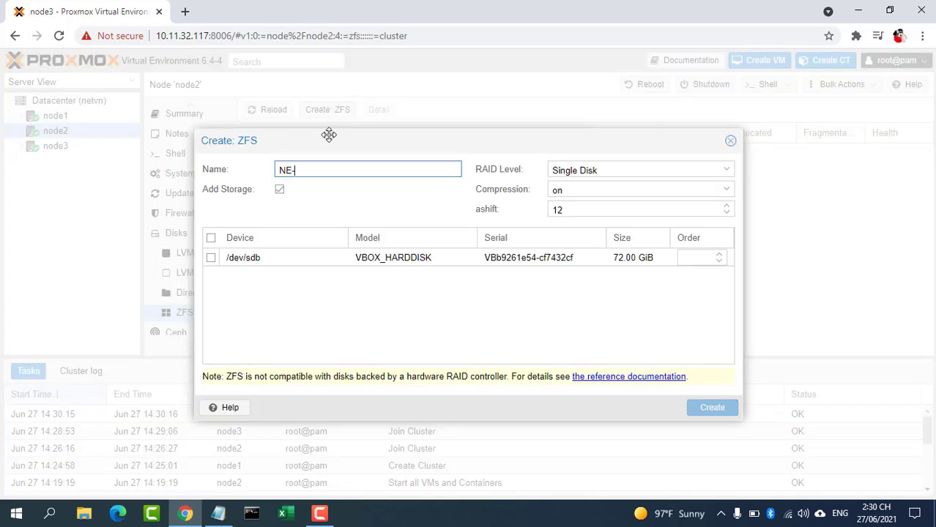
pyautogui.write('Storage')
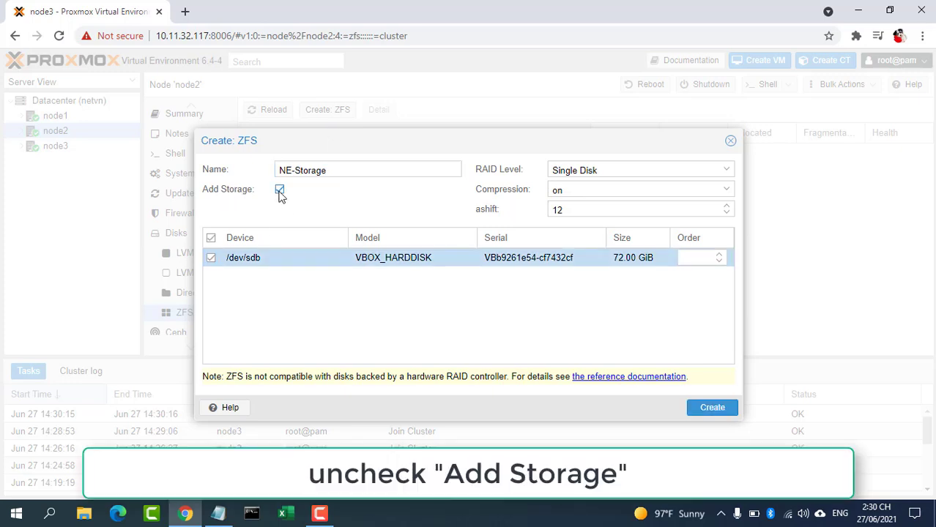
pyautogui.click(711, 407)
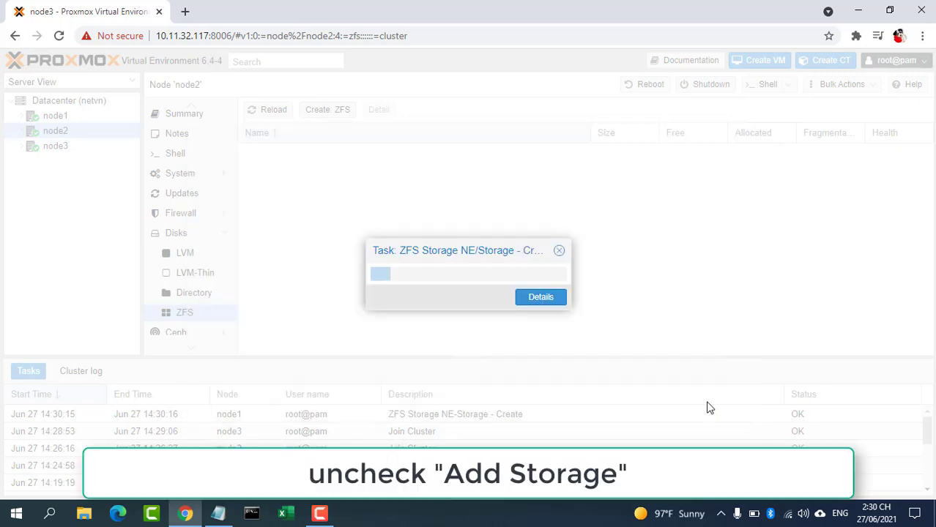
pyautogui.click(559, 251)
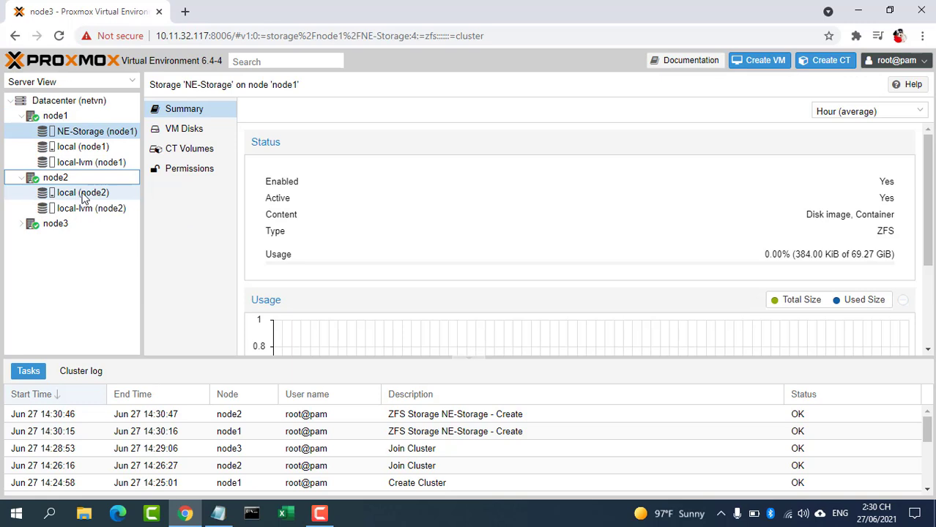
# Step: Create node3's NE-Storage ZFS pool on /dev/sdb without adding storage, then view the Datacenter
pyautogui.click(54, 224)
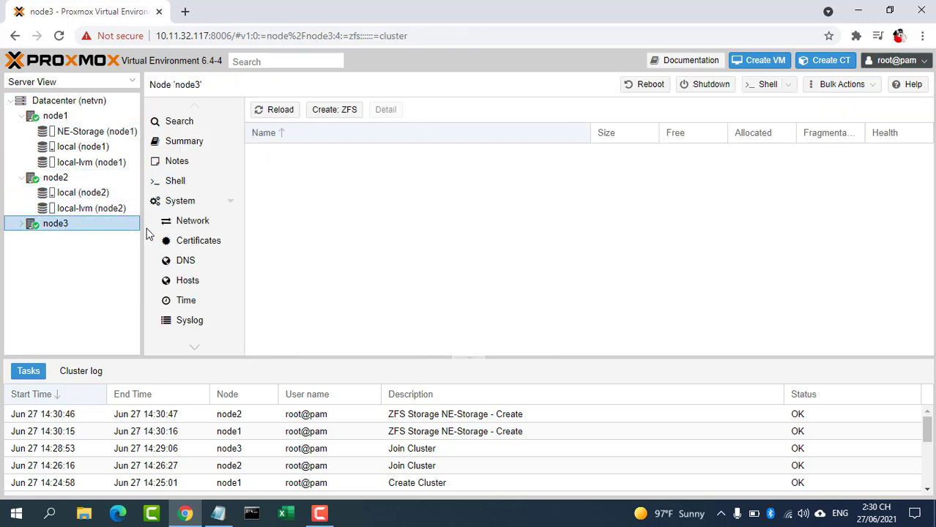
pyautogui.click(175, 260)
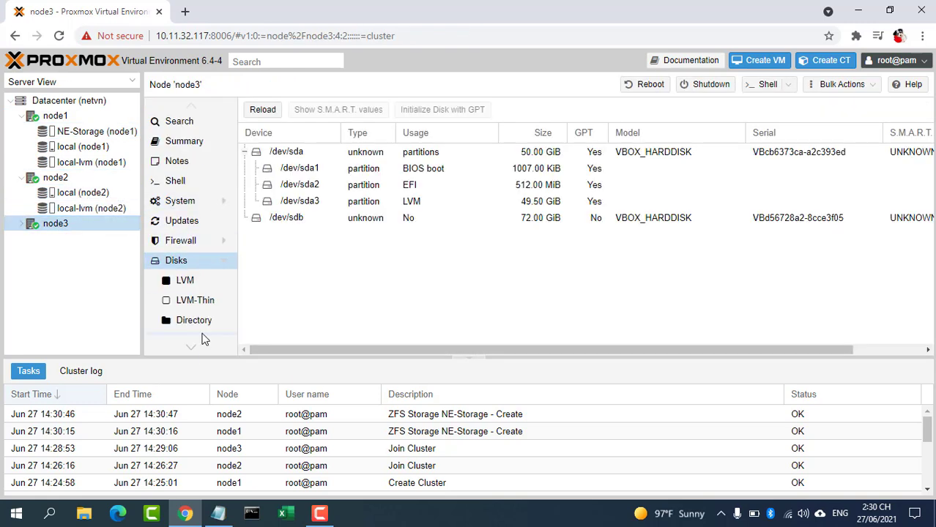
pyautogui.click(185, 312)
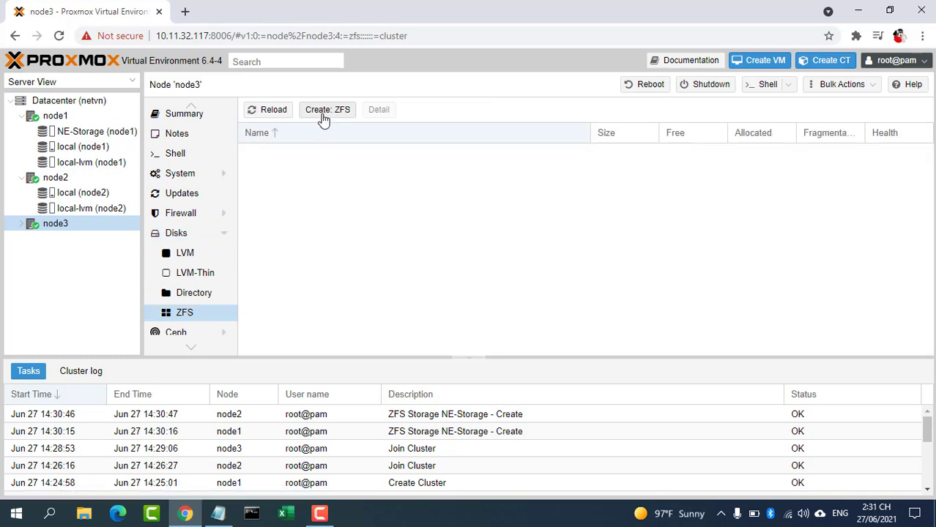
pyautogui.click(327, 109)
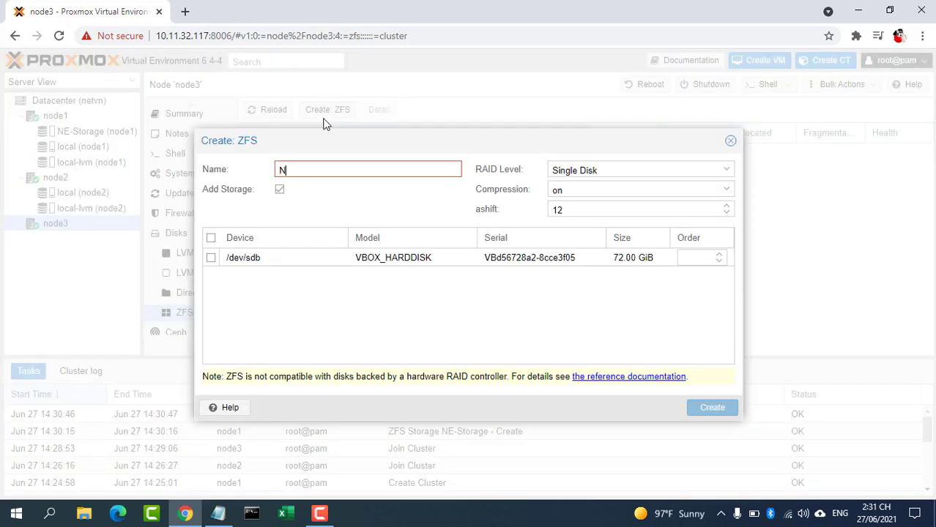
pyautogui.write('E-Stor')
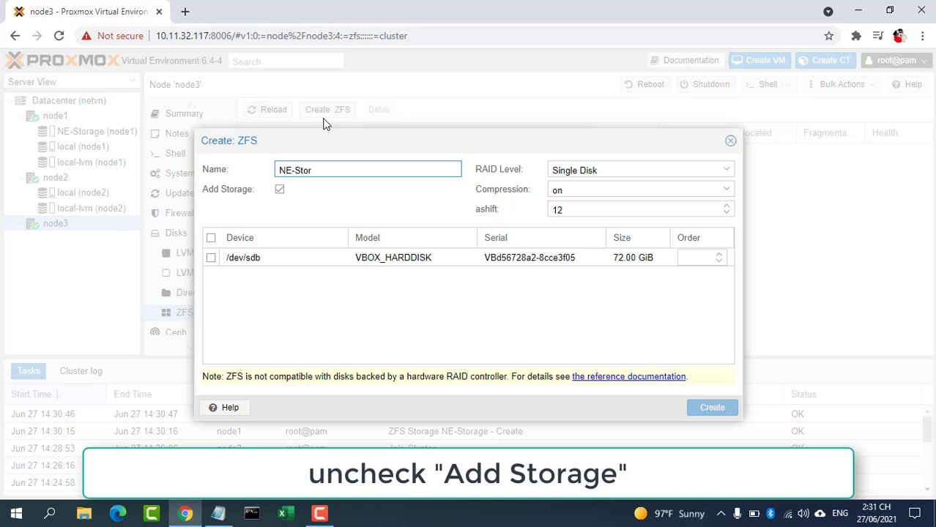
pyautogui.click(279, 189)
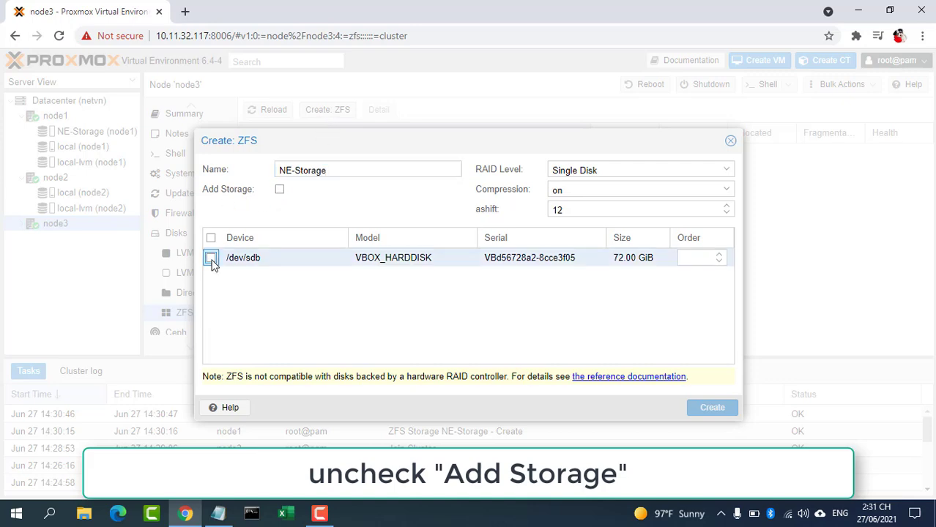
pyautogui.click(712, 407)
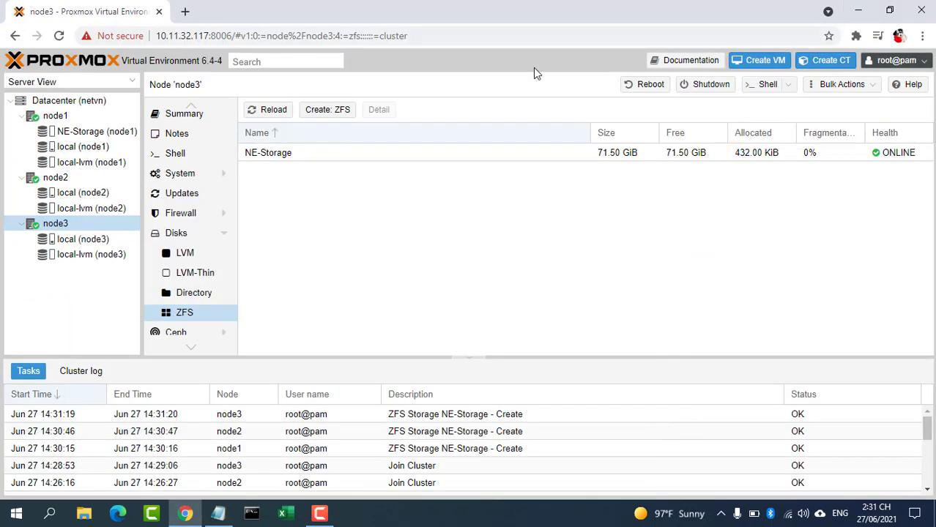
pyautogui.click(69, 100)
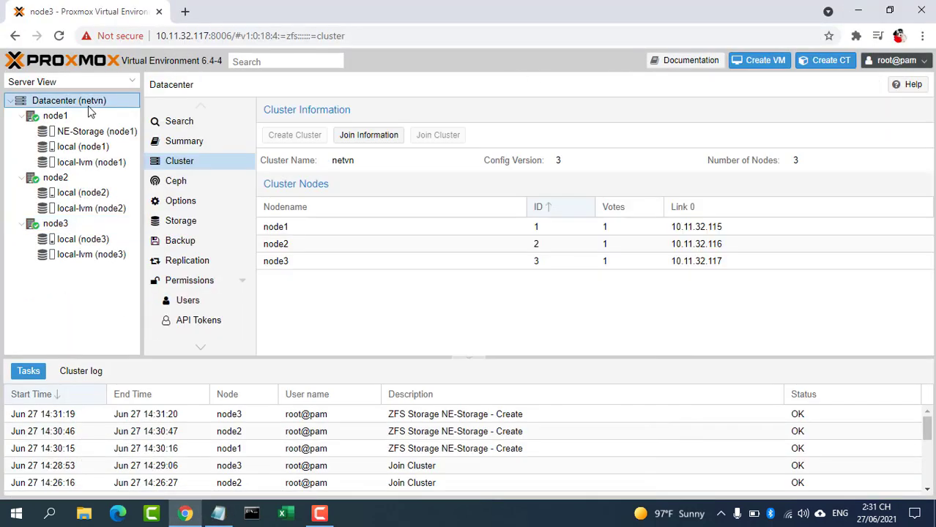
# Step: Clear NE-Storage's node restriction so it spans node1, node2 and node3, then check node3
pyautogui.click(180, 221)
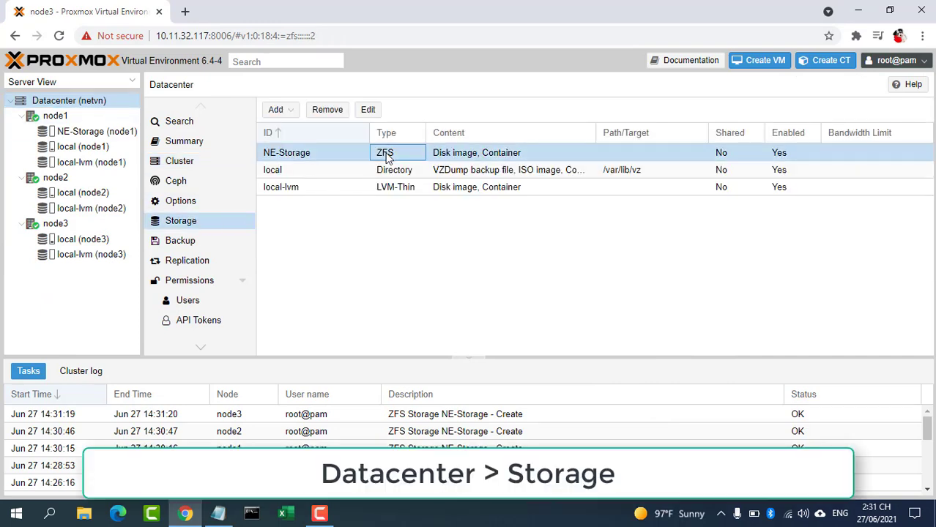
pyautogui.click(368, 109)
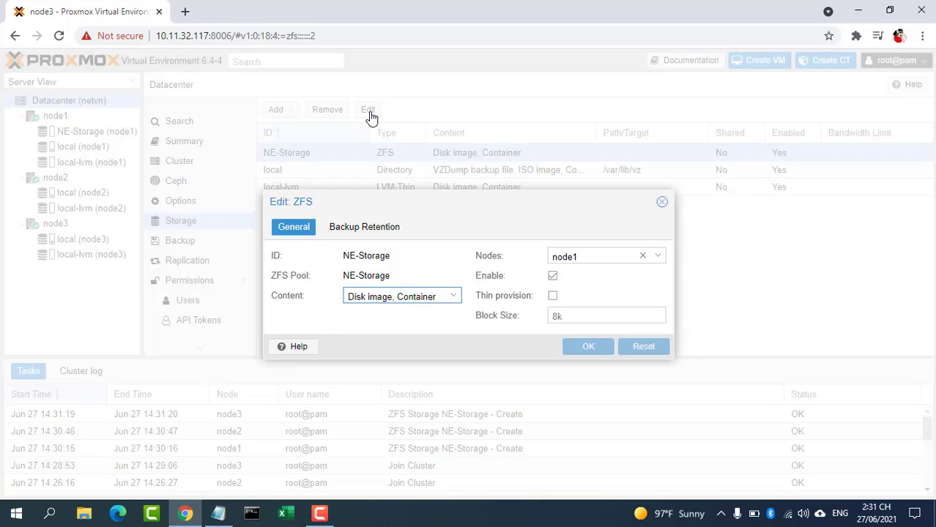
pyautogui.moveTo(665, 261)
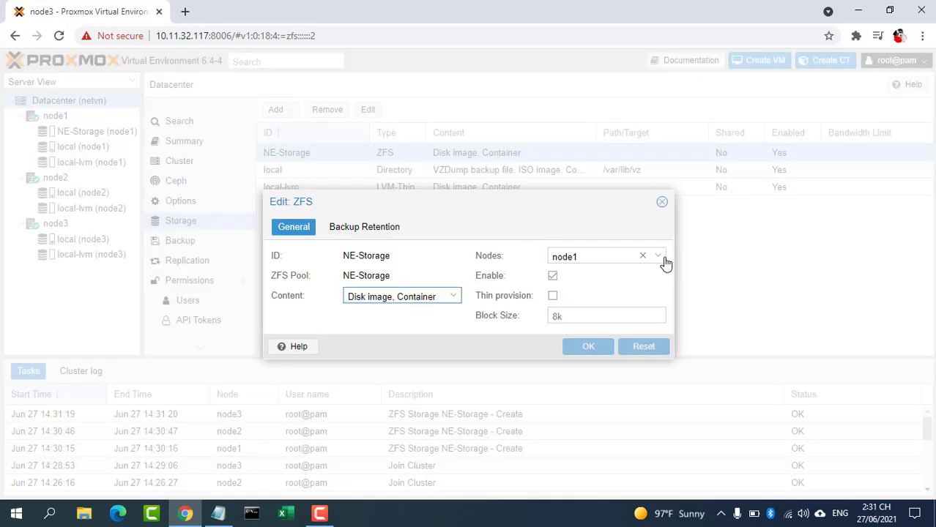
pyautogui.click(657, 255)
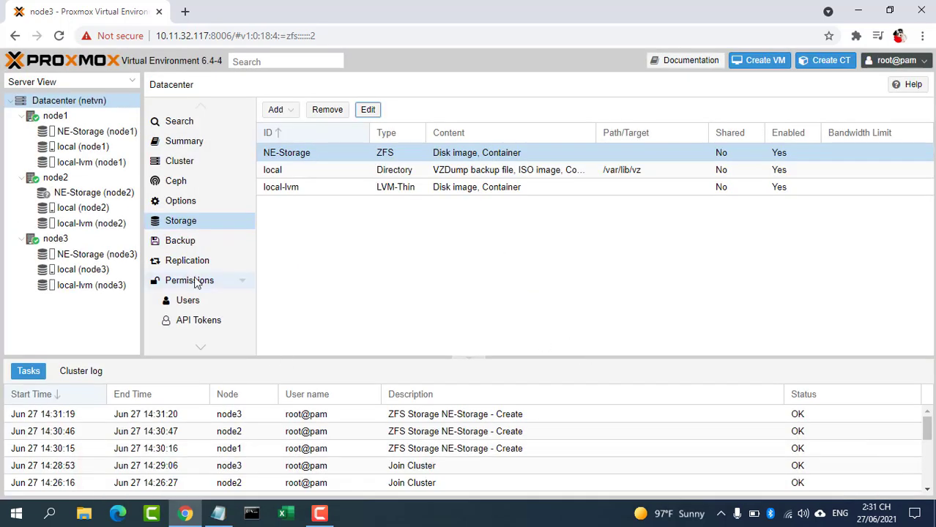
pyautogui.click(96, 255)
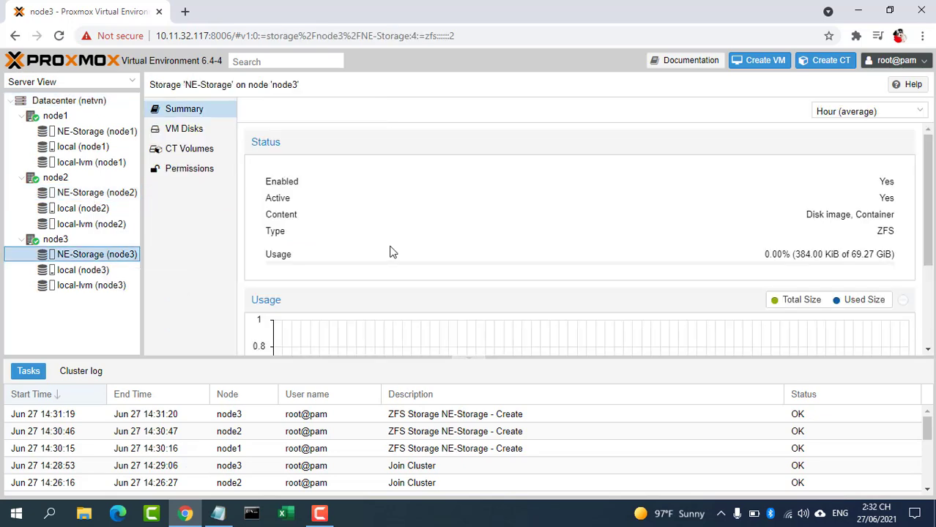
pyautogui.click(218, 513)
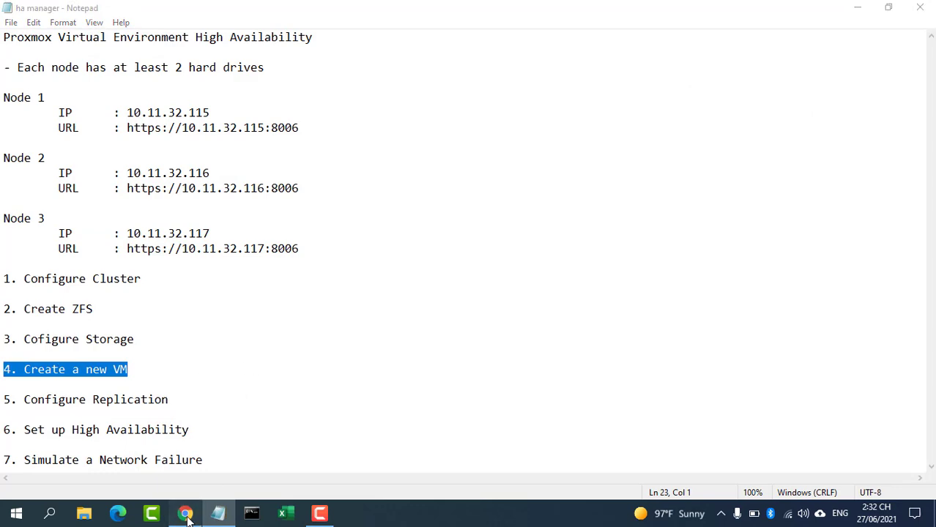
# Step: Upload the 2008_r2.iso installer image to node1's local ISO Images
pyautogui.click(184, 513)
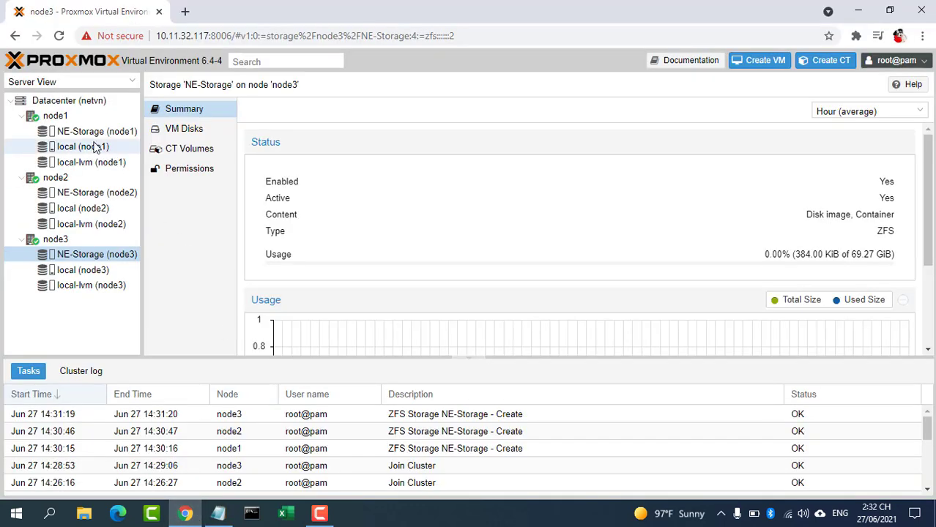
pyautogui.click(82, 146)
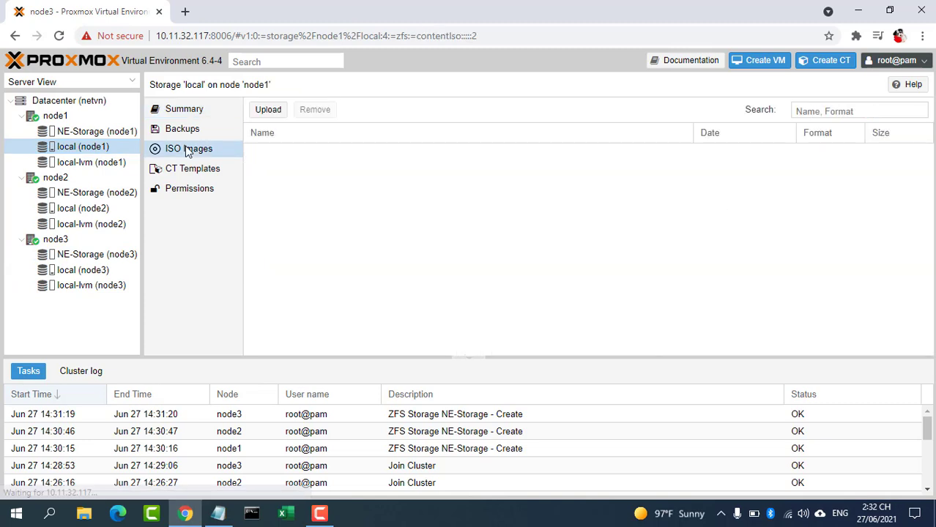
pyautogui.click(267, 109)
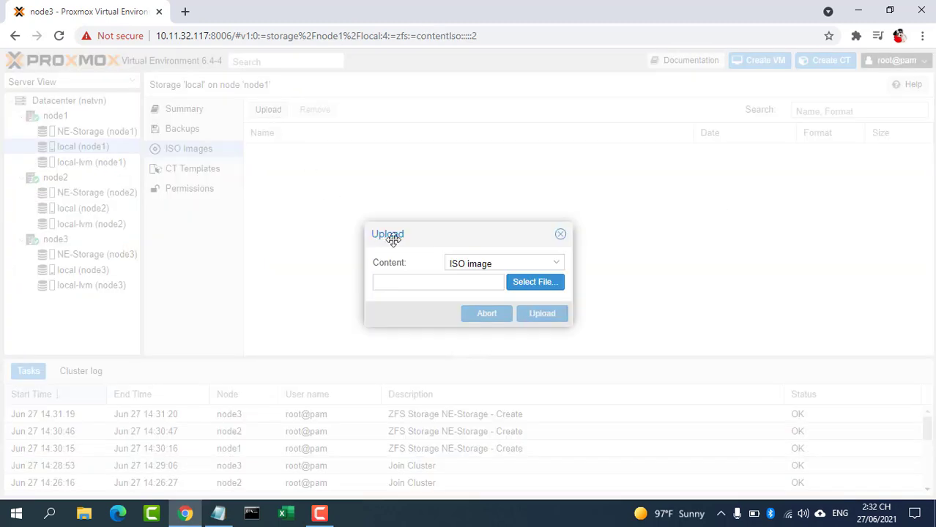
pyautogui.click(535, 282)
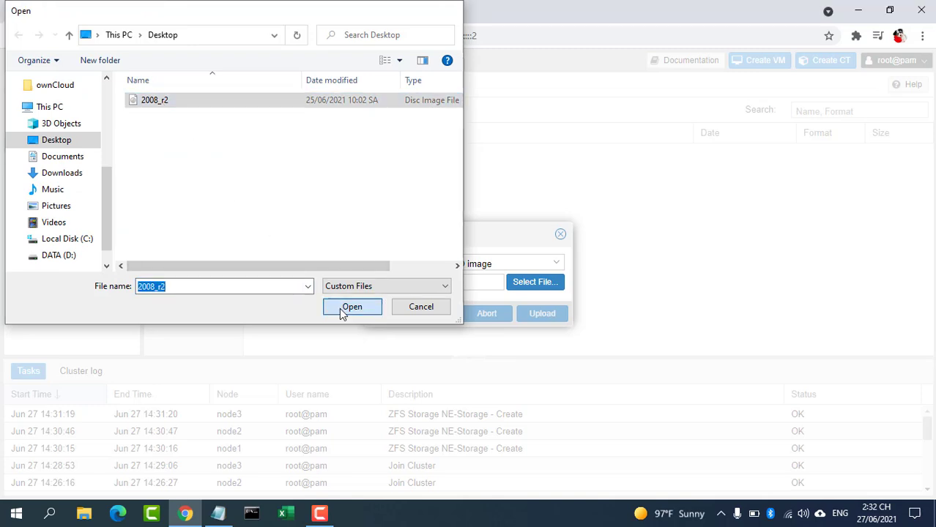
pyautogui.click(351, 306)
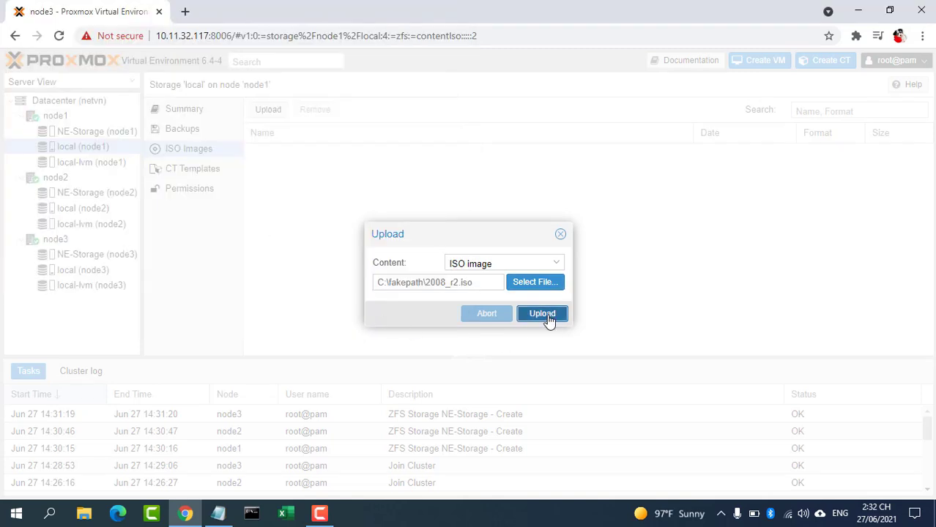
pyautogui.click(542, 314)
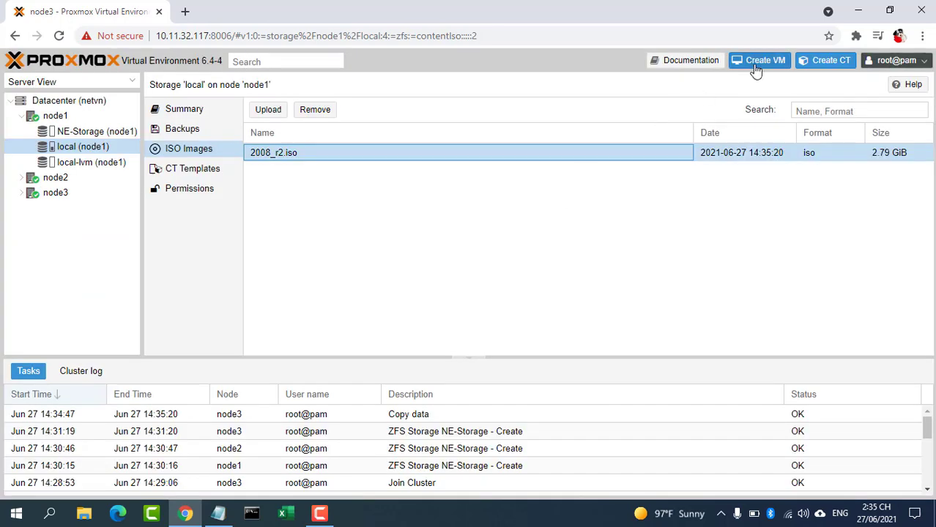
# Step: Start a new VM named WS2008 using 2008_r2.iso with a Microsoft Windows guest type
pyautogui.click(766, 60)
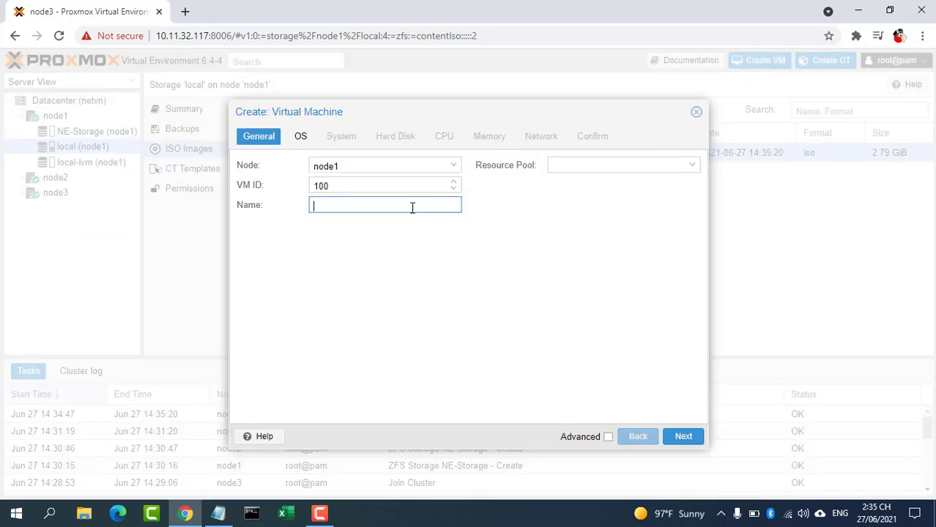
pyautogui.write('WS2008')
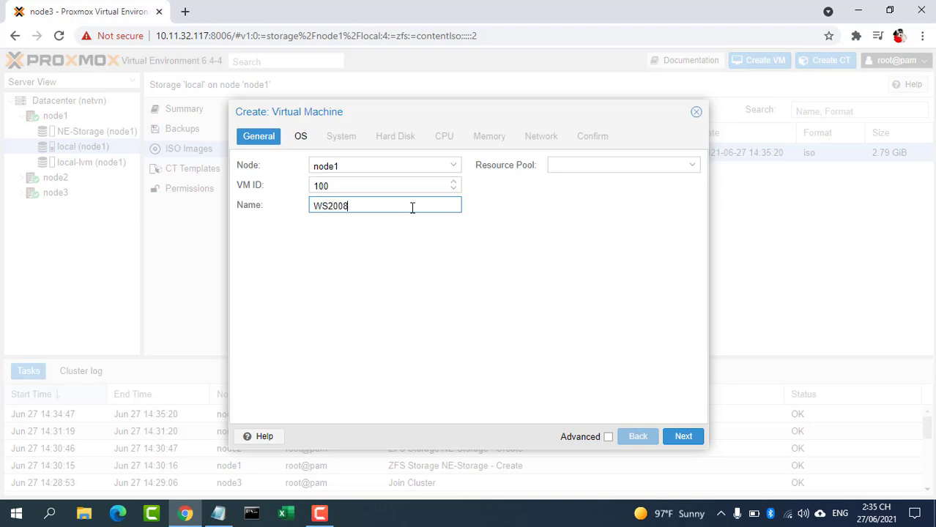
pyautogui.click(683, 436)
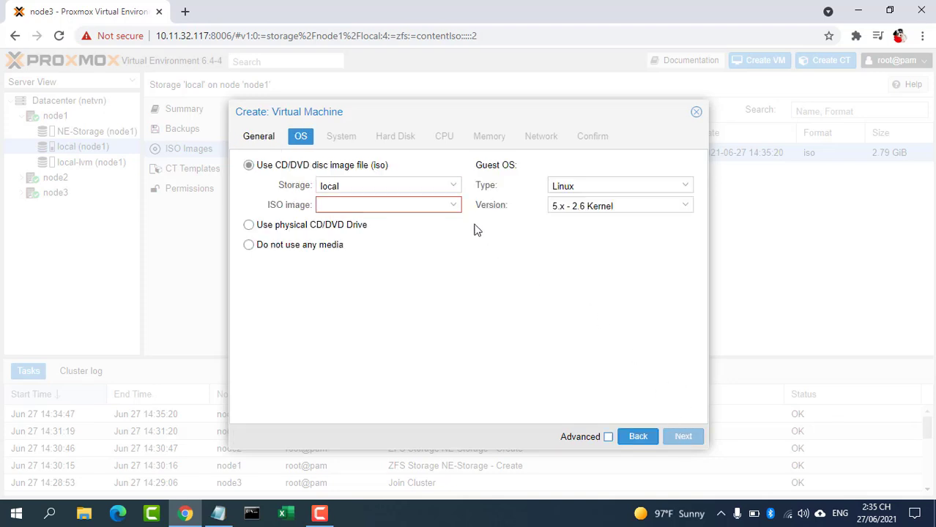
pyautogui.click(388, 205)
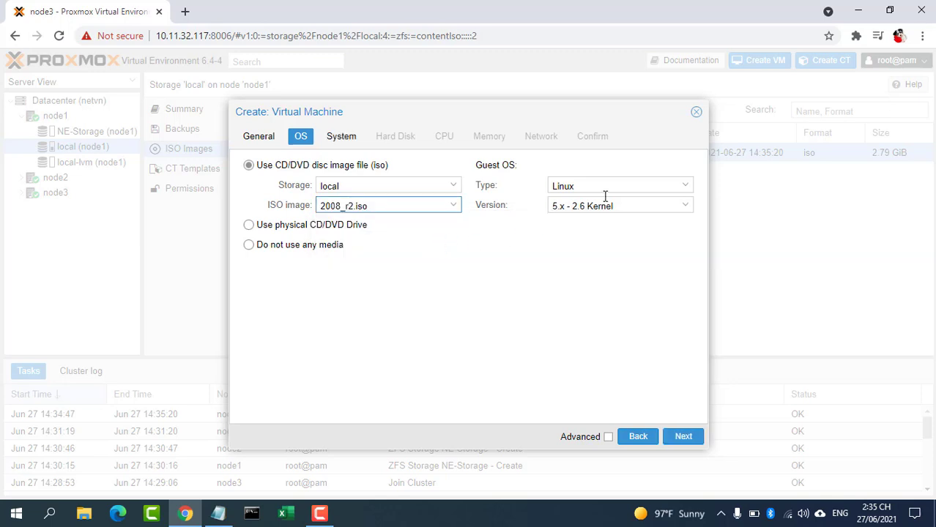
pyautogui.click(619, 185)
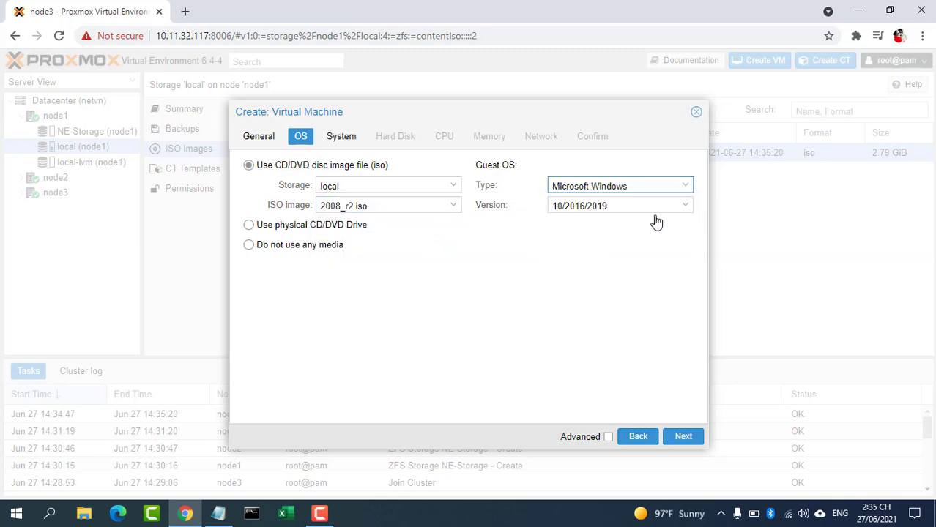
# Step: Accept the default system, disk, CPU, memory and network settings and finish VM 100
pyautogui.click(683, 436)
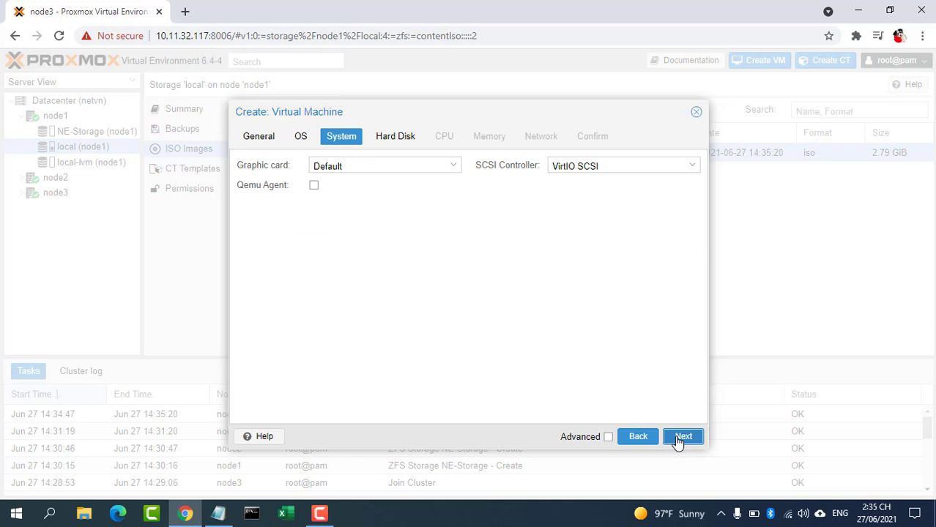
pyautogui.click(682, 436)
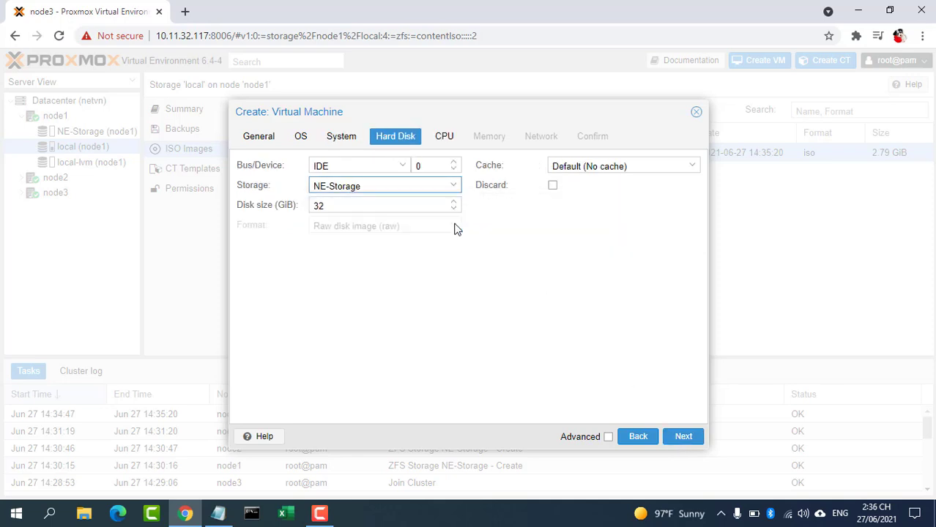
pyautogui.click(683, 436)
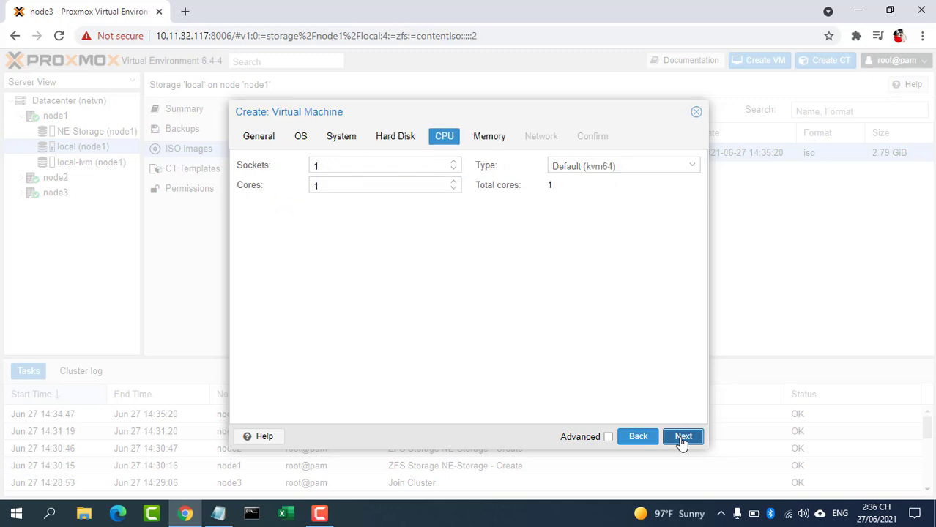
pyautogui.click(683, 437)
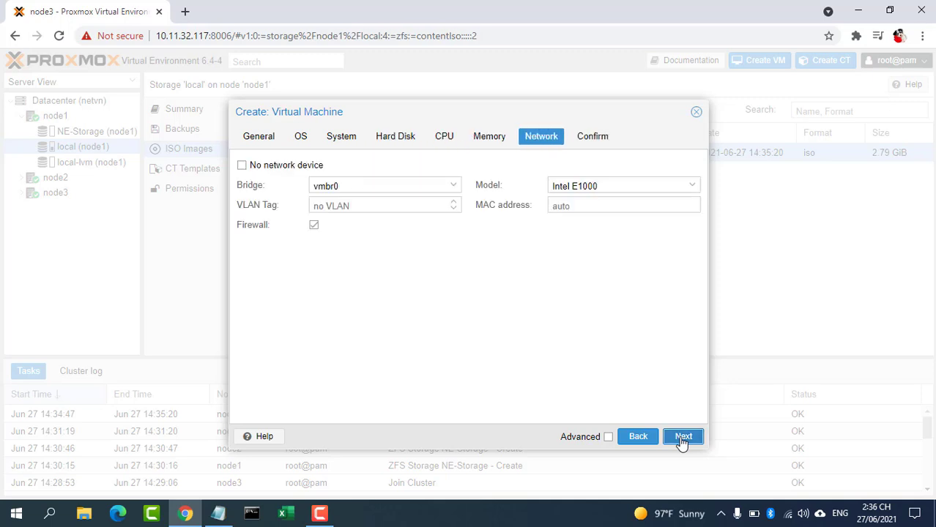
pyautogui.click(684, 437)
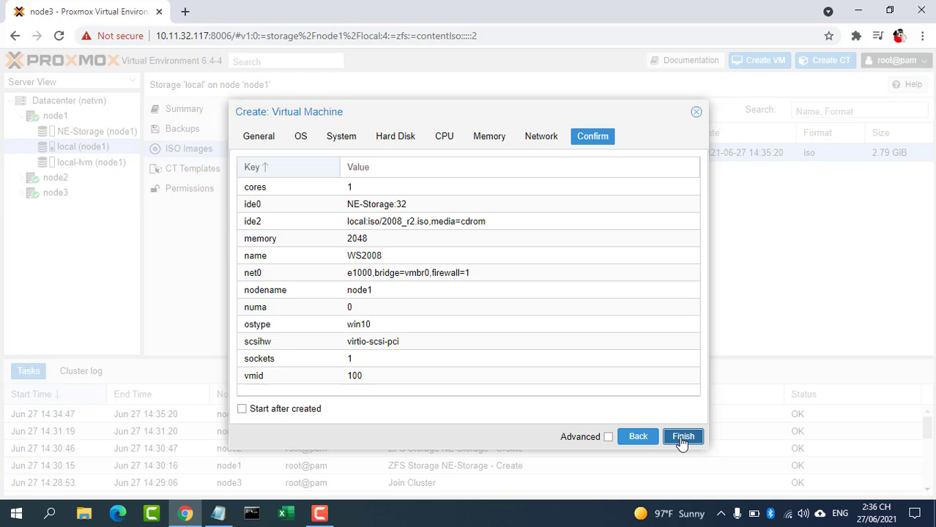
pyautogui.click(683, 437)
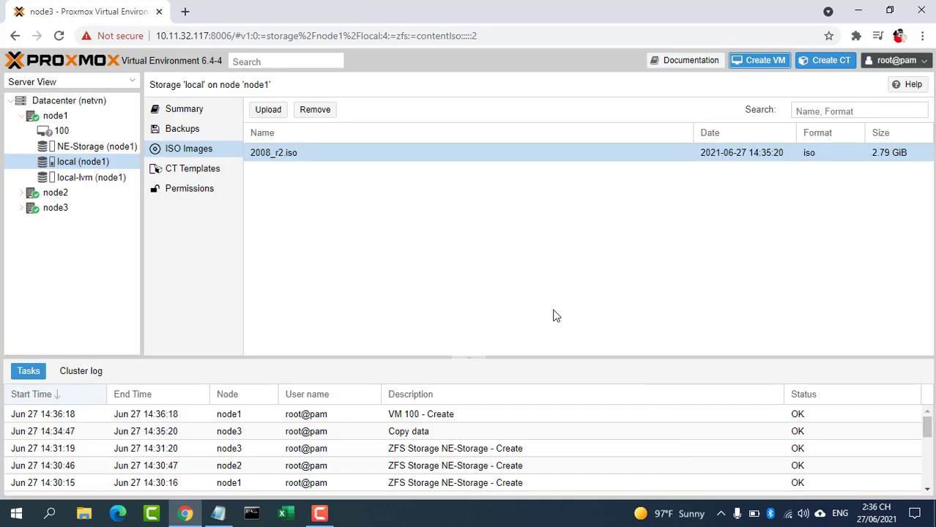
# Step: Start VM 100 (WS2008) and watch it boot to the Windows desktop in the console
pyautogui.click(62, 130)
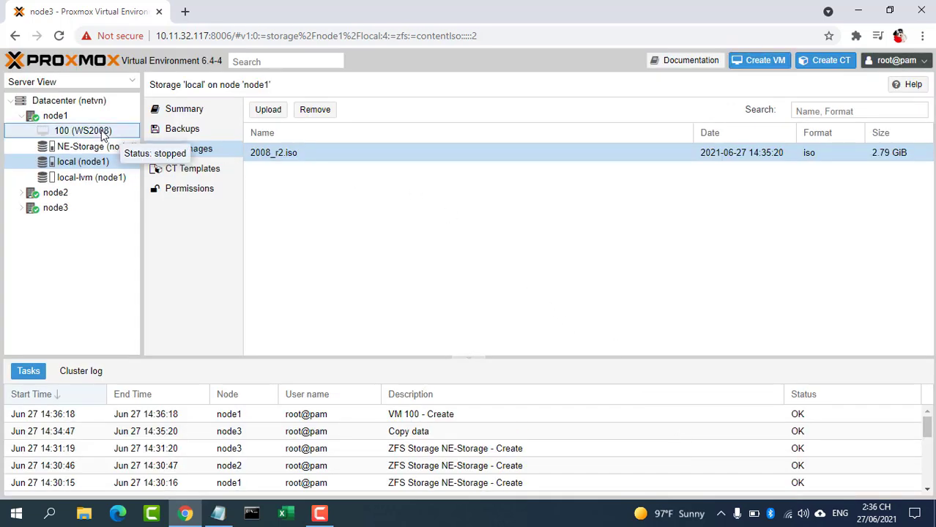
pyautogui.click(82, 130)
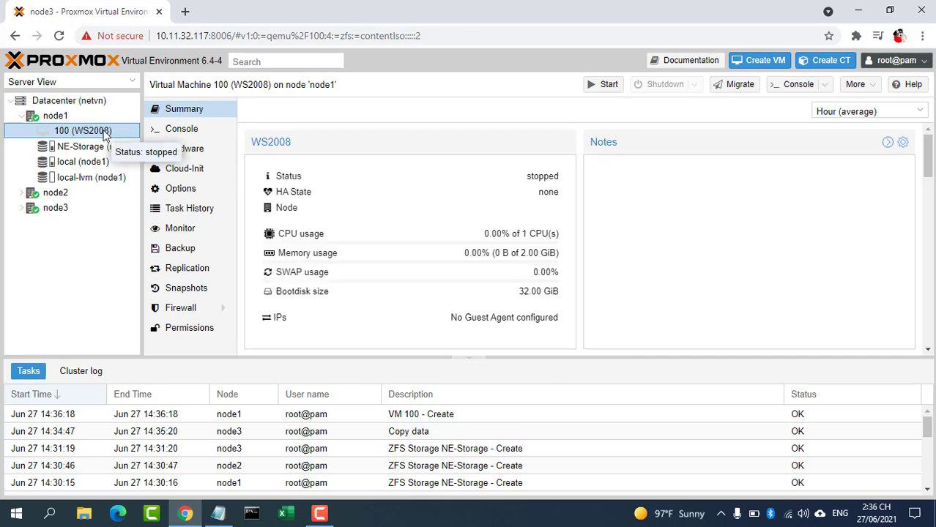
pyautogui.click(602, 84)
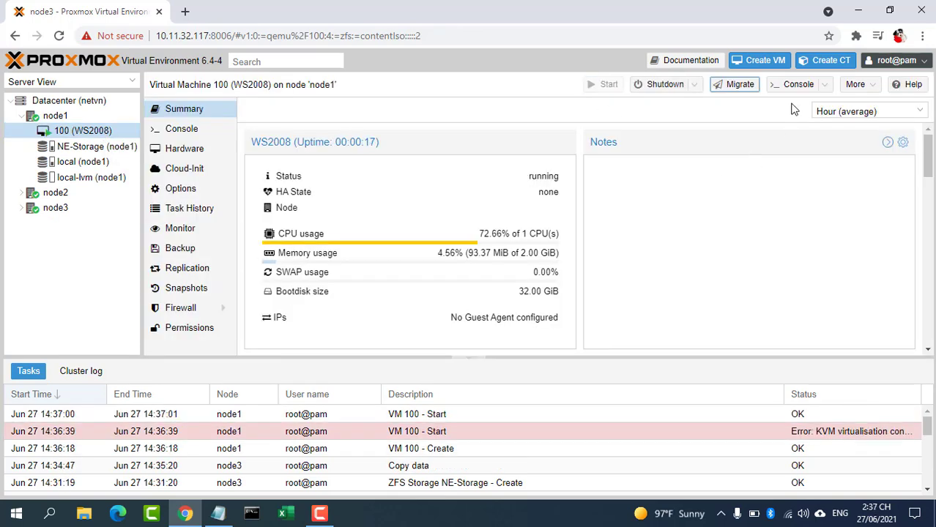
pyautogui.click(793, 84)
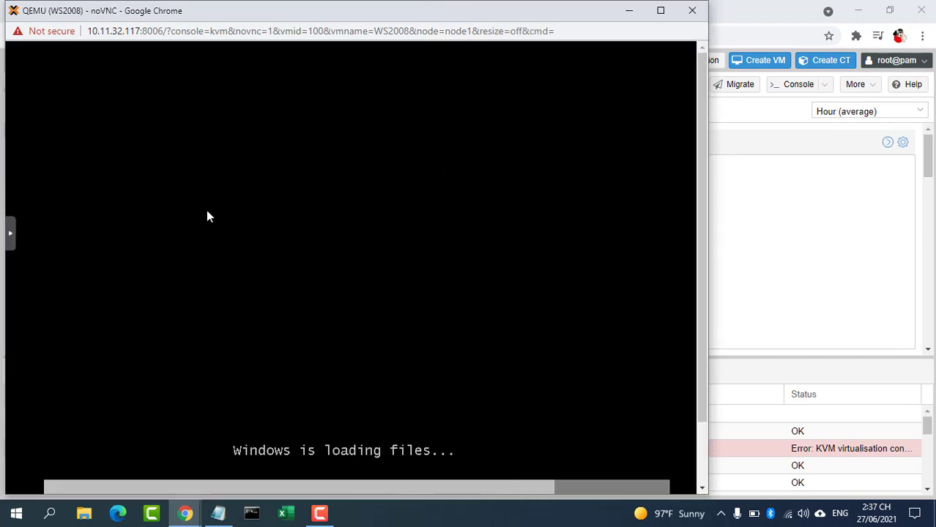
pyautogui.click(9, 233)
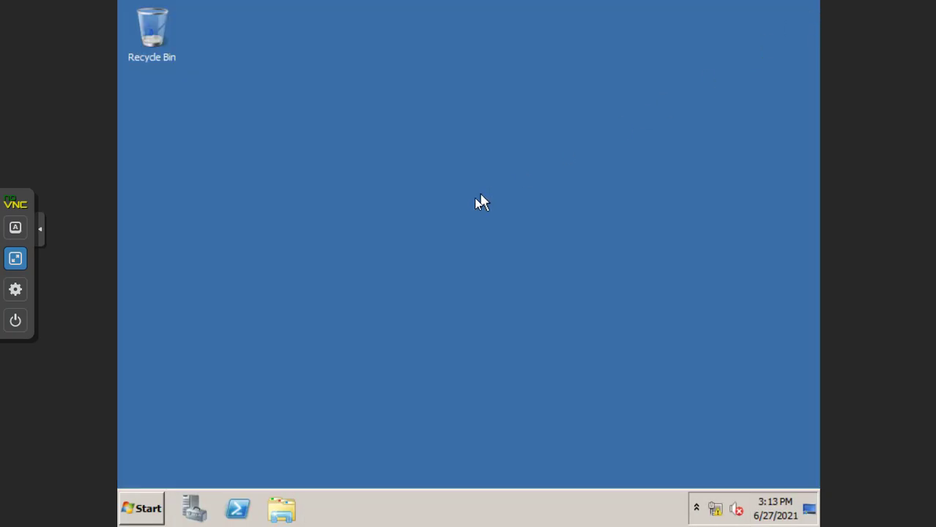
pyautogui.moveTo(15, 259)
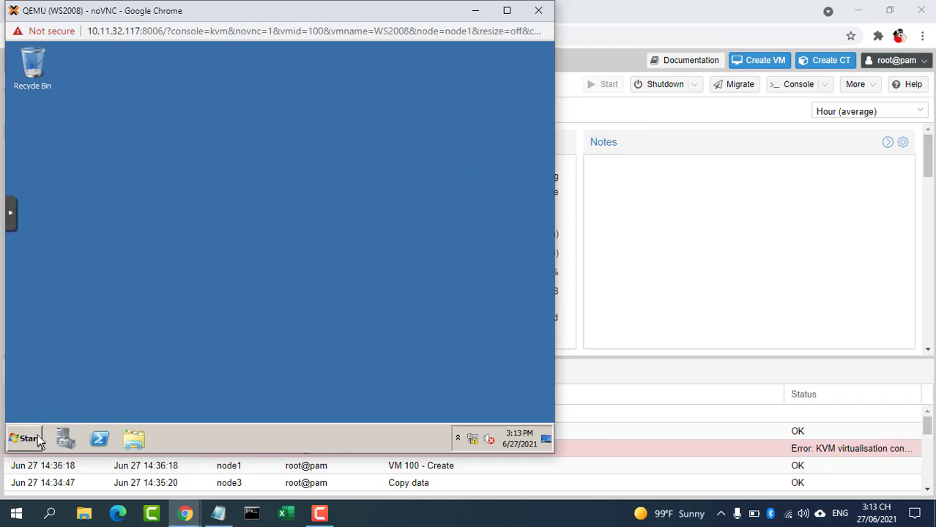
pyautogui.click(26, 436)
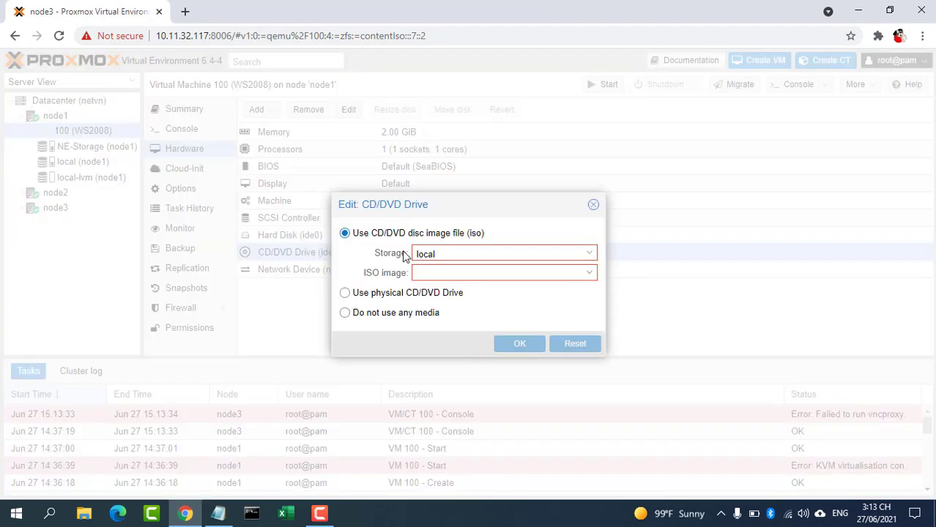
# Step: Set VM 100's CD/DVD drive to no media and delete 2008_r2.iso from node1's storage
pyautogui.click(519, 344)
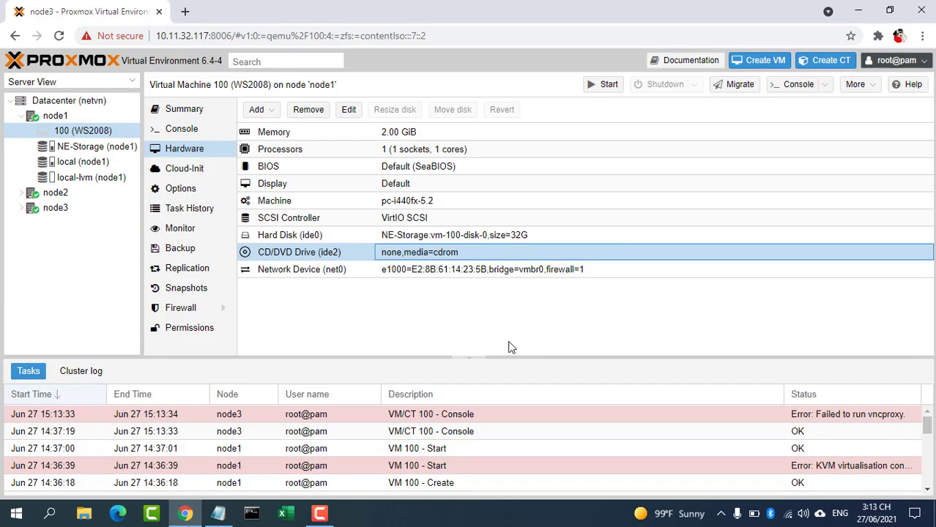
pyautogui.moveTo(449, 308)
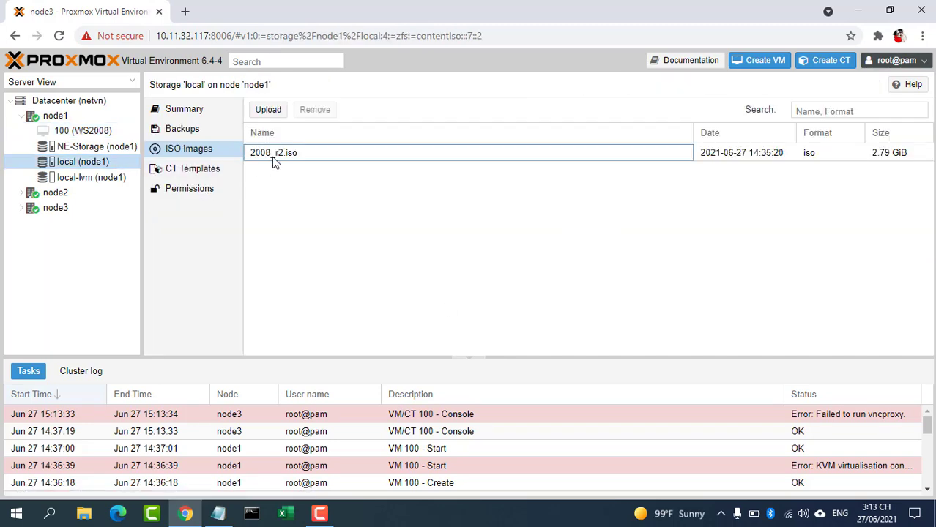
pyautogui.click(314, 109)
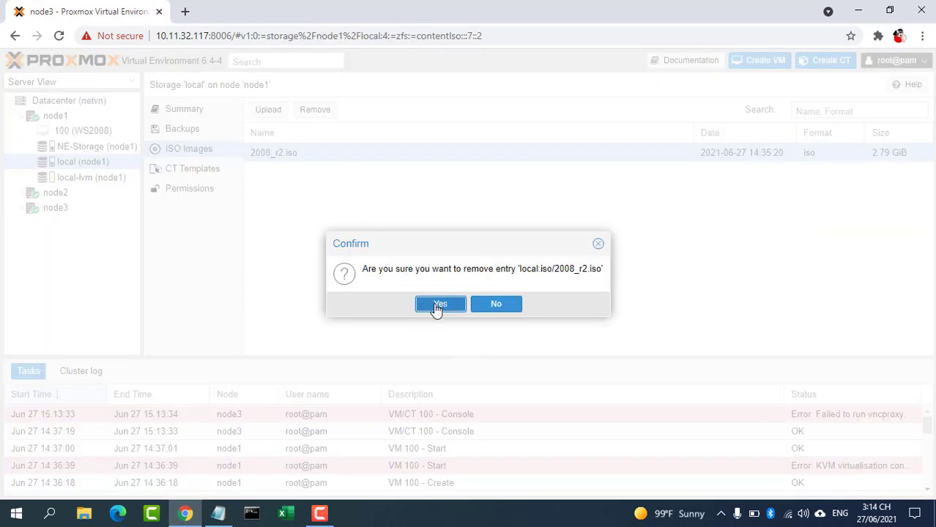
pyautogui.click(440, 304)
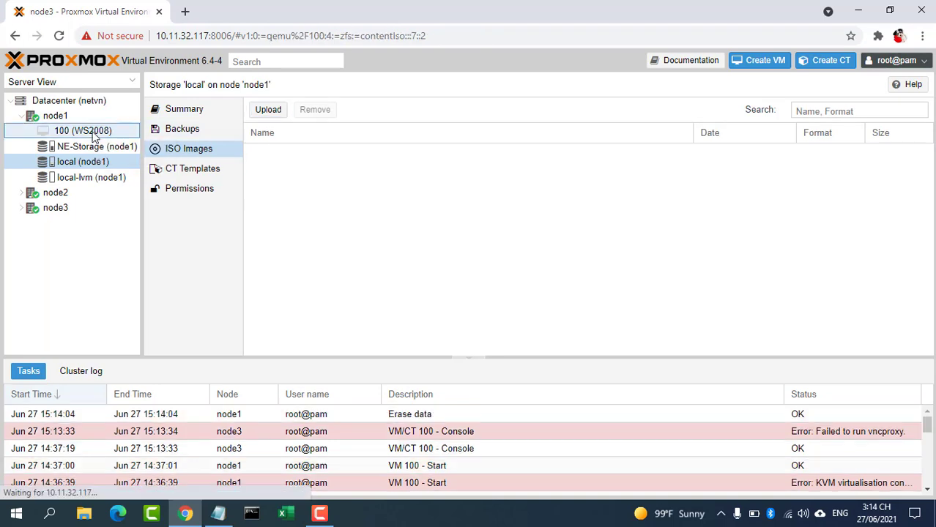
# Step: Open the replication jobs page for VM 100
pyautogui.click(82, 131)
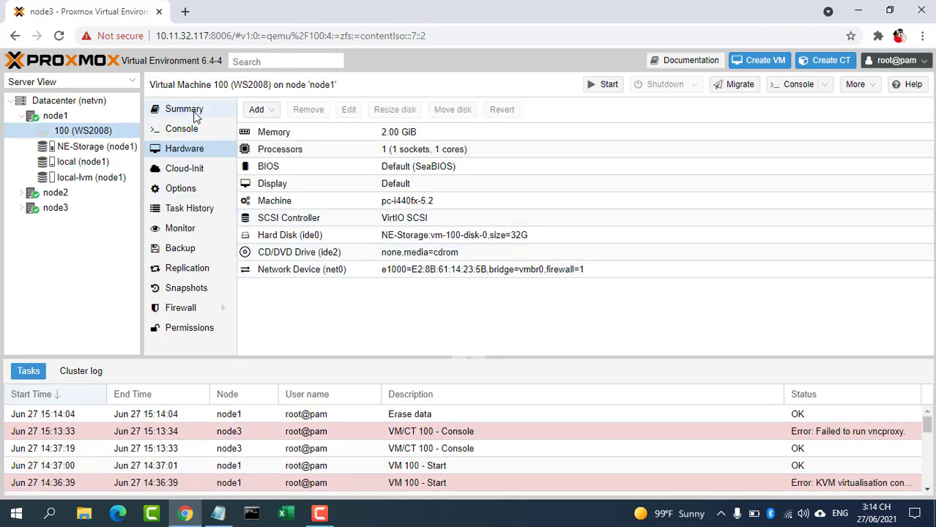
pyautogui.click(184, 108)
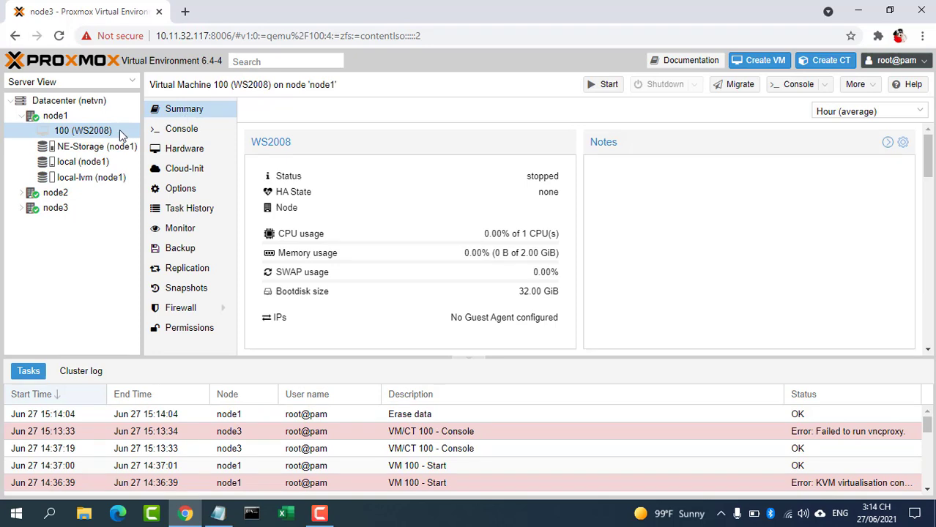
pyautogui.click(187, 268)
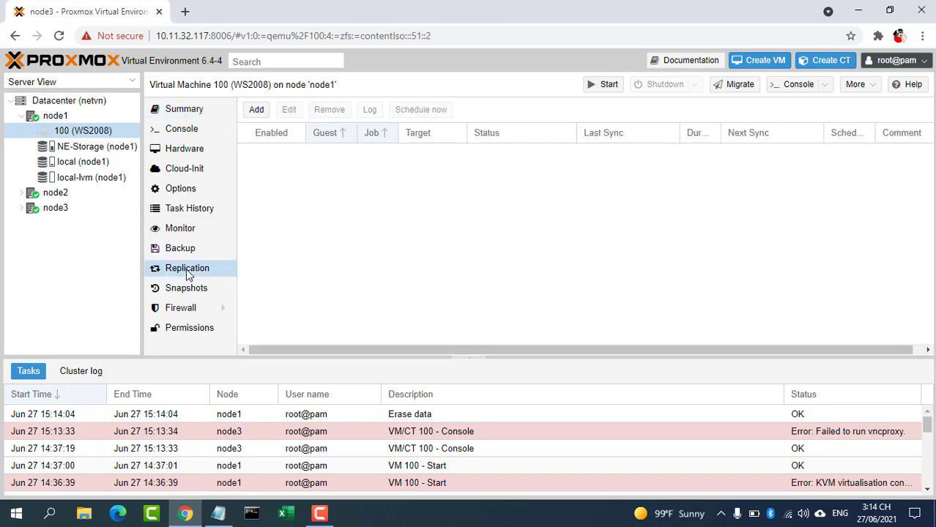
# Step: Add a 15-minute replication job for VM 100 targeting node2
pyautogui.click(256, 109)
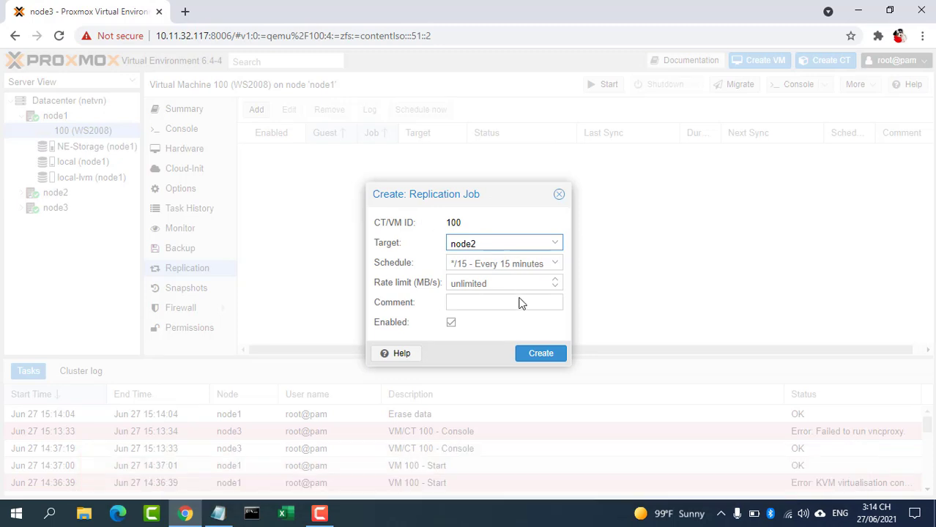
pyautogui.click(540, 354)
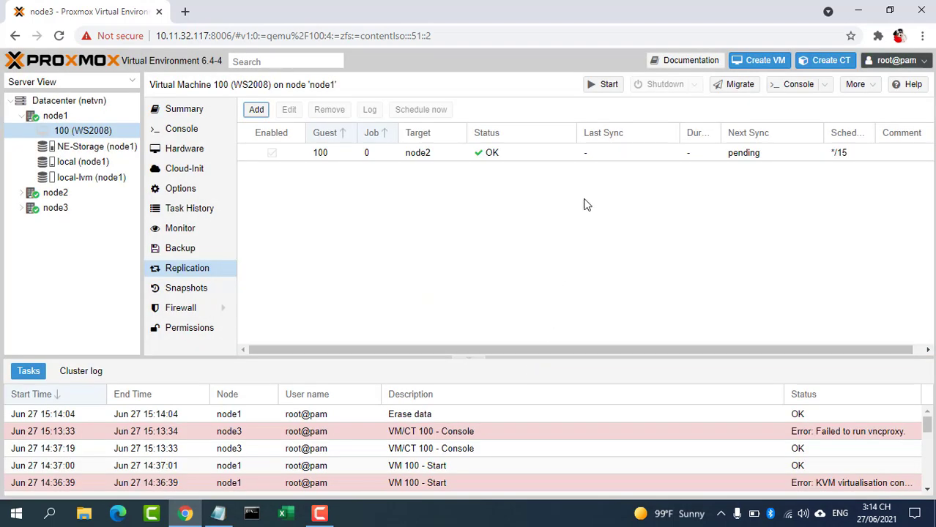
pyautogui.click(418, 152)
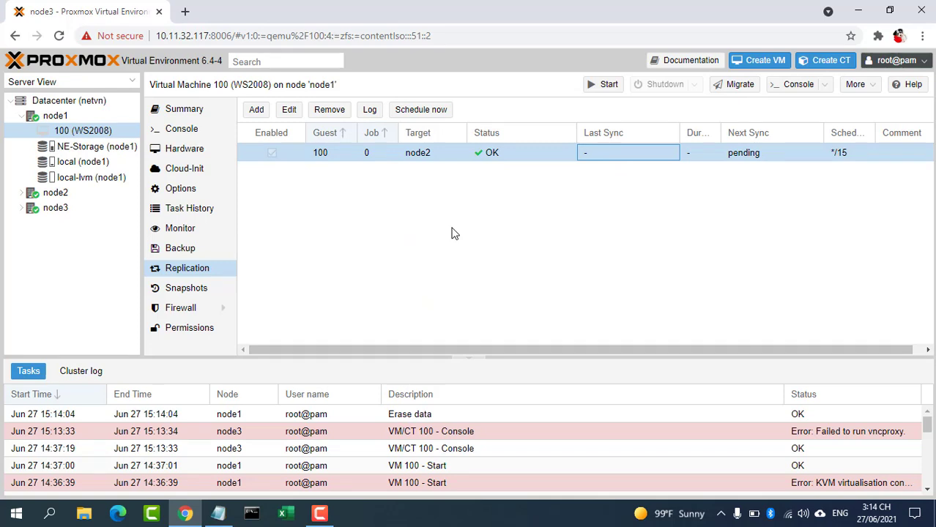
# Step: Add a second replication job for VM 100 targeting node3
pyautogui.click(256, 109)
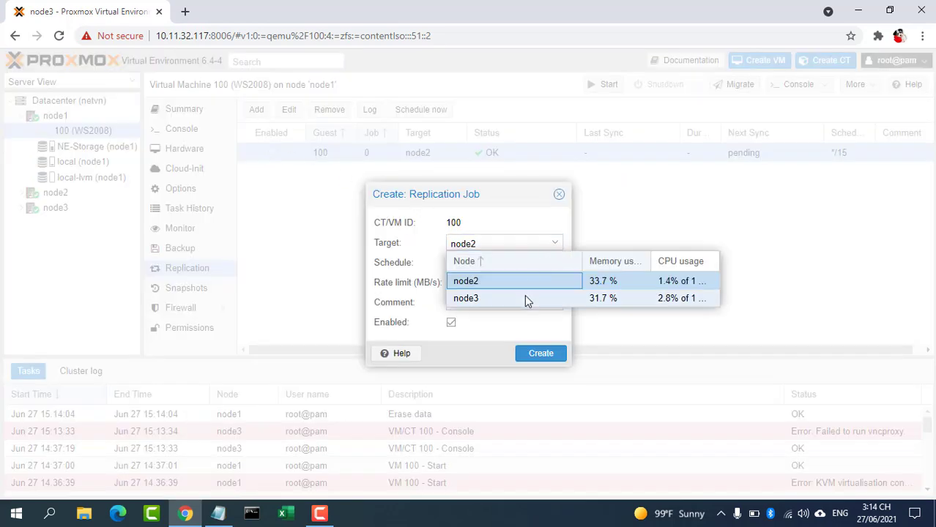
pyautogui.click(541, 354)
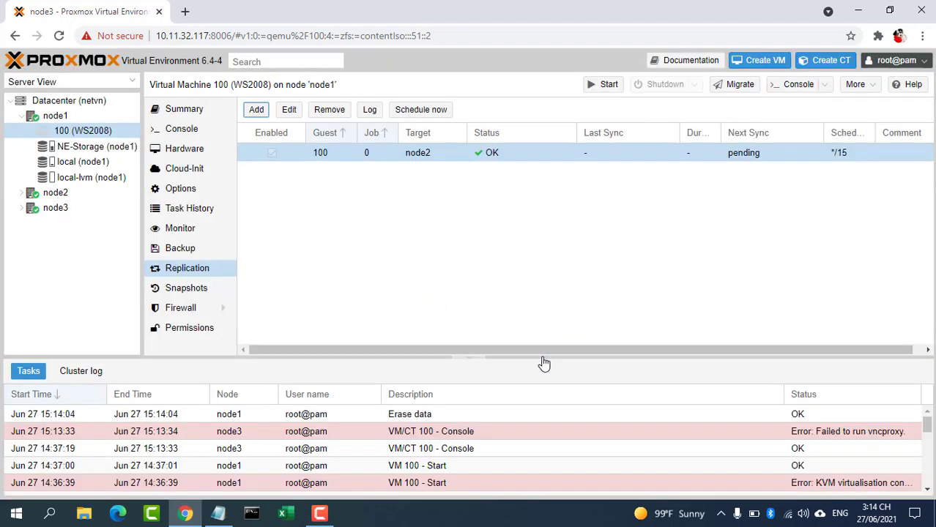
pyautogui.click(220, 511)
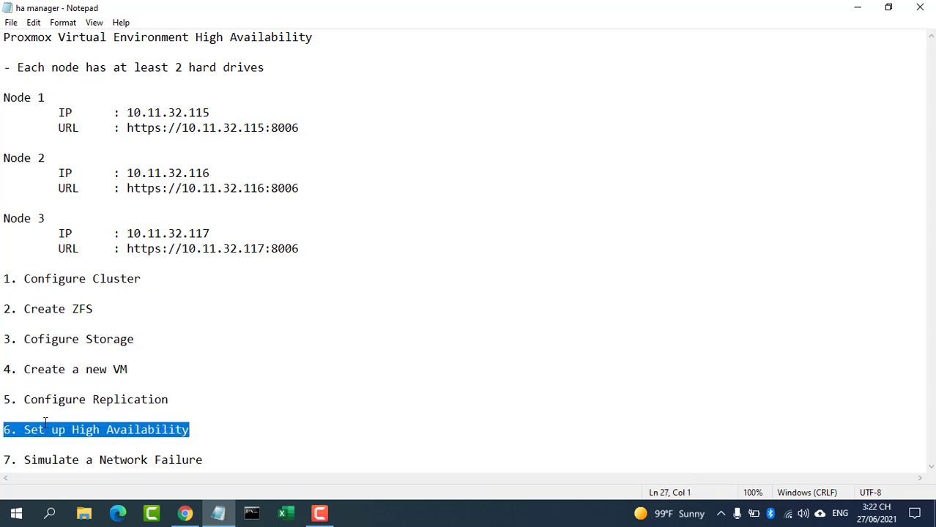
pyautogui.click(182, 512)
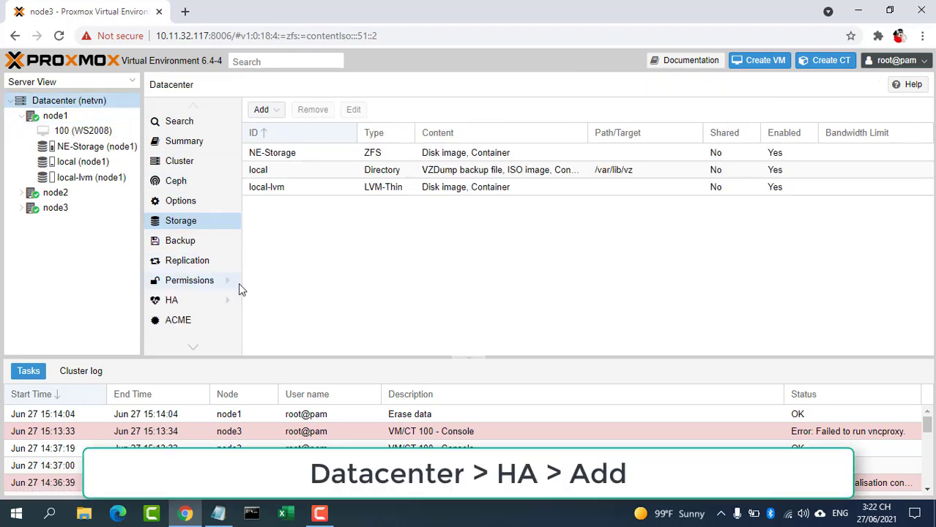
pyautogui.click(171, 300)
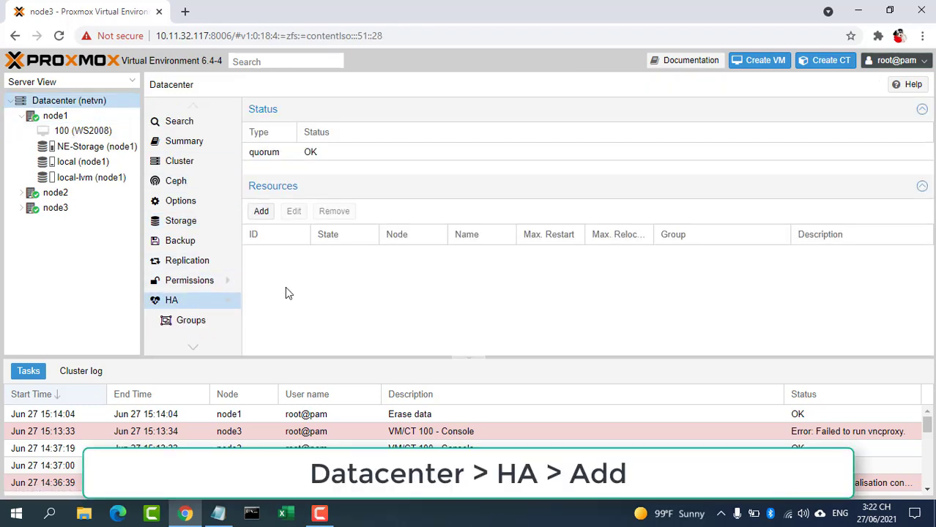
# Step: Add VM 100 as an HA resource with max restart 1 and max relocate 1
pyautogui.click(260, 211)
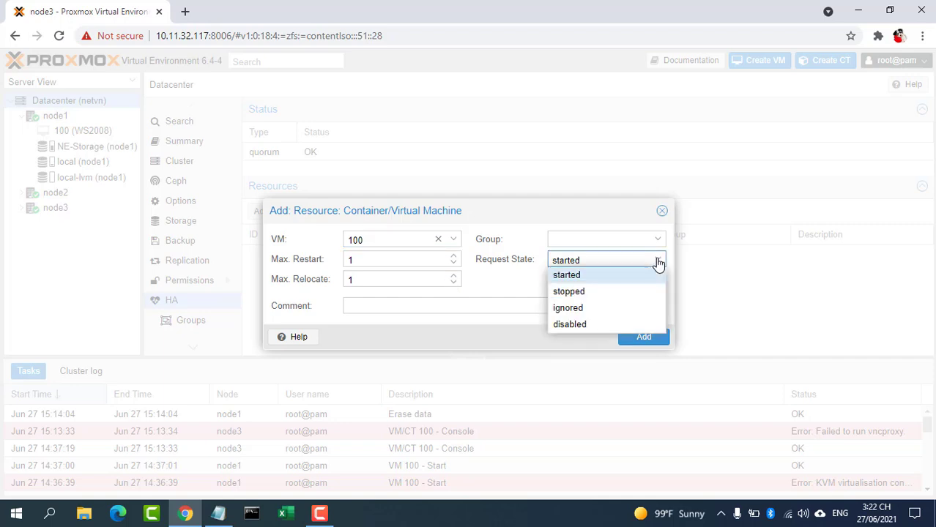
pyautogui.click(643, 337)
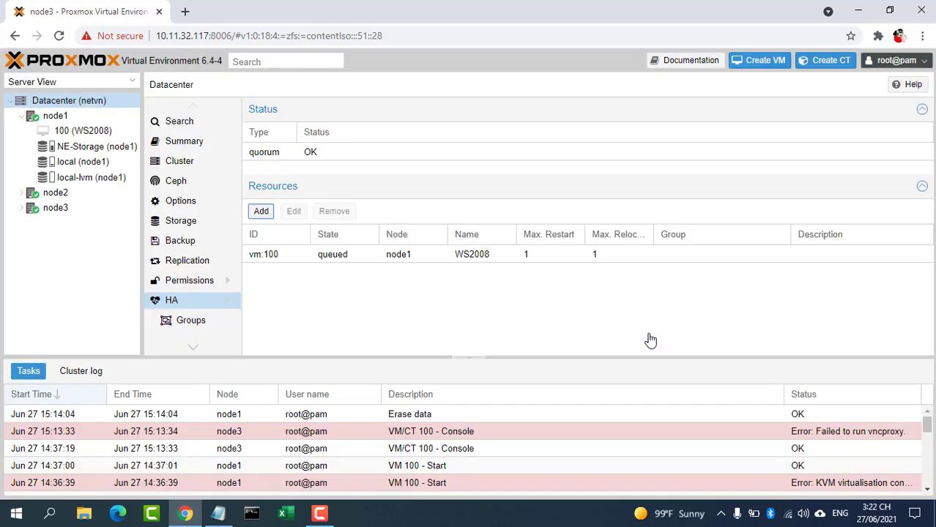
pyautogui.moveTo(476, 261)
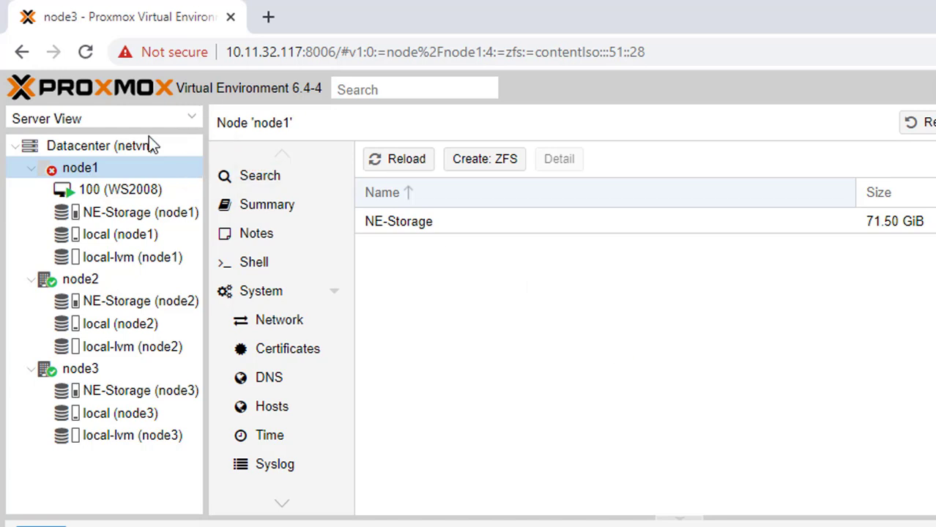
pyautogui.moveTo(438, 350)
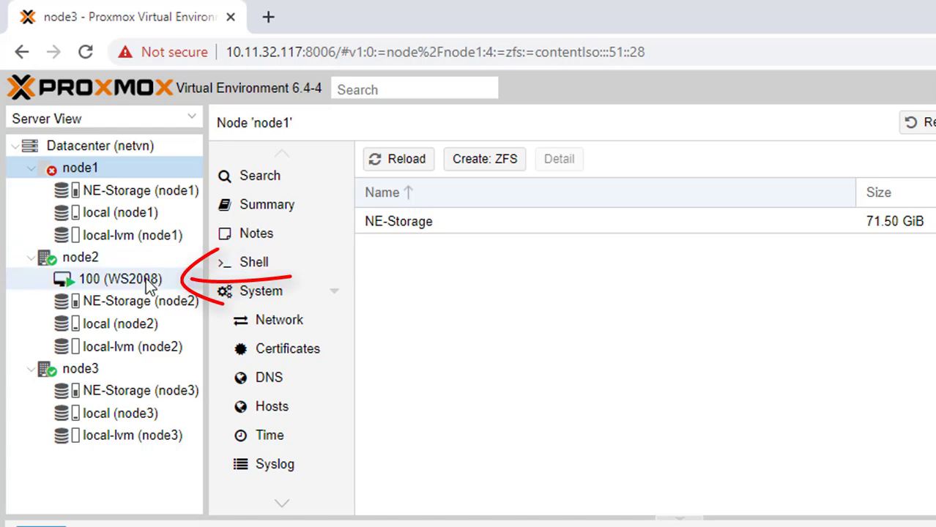
# Step: Confirm VM 100 runs on node2 in the HA status, then open its console
pyautogui.click(120, 279)
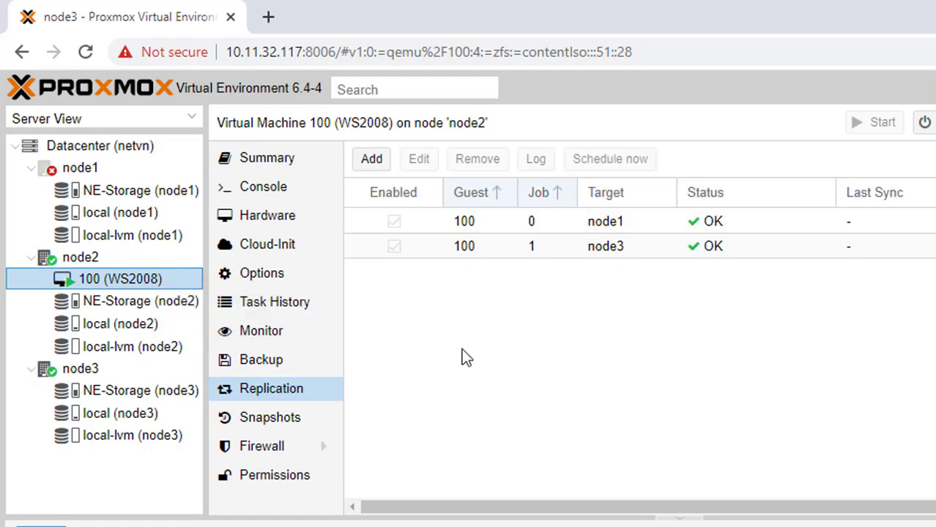
pyautogui.moveTo(160, 284)
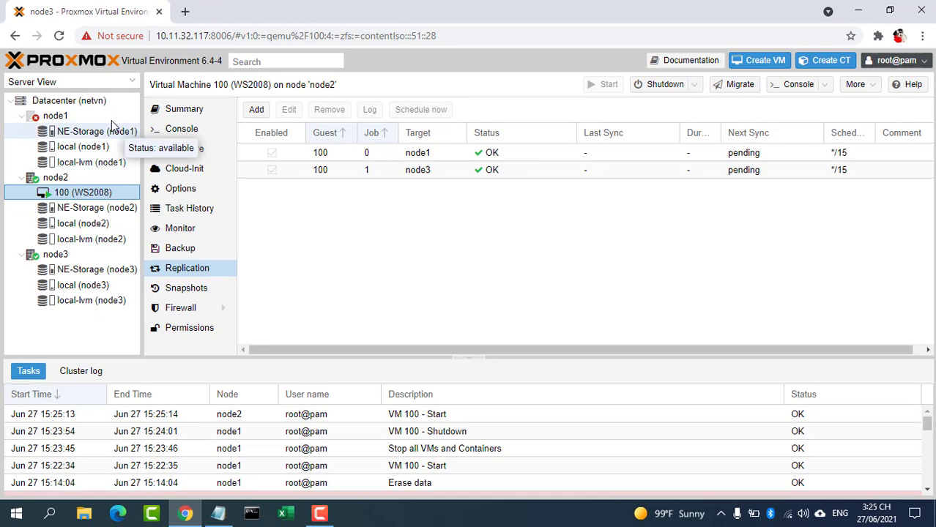
pyautogui.click(69, 100)
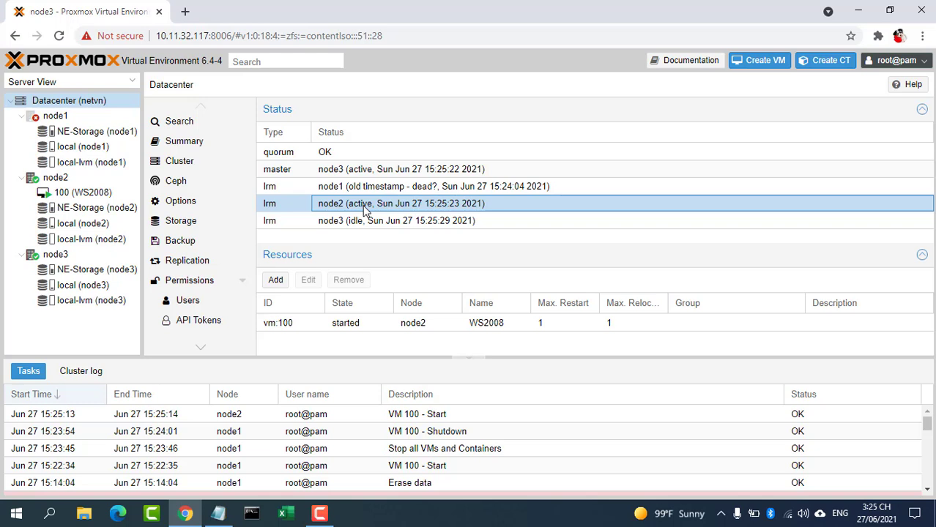
pyautogui.click(82, 192)
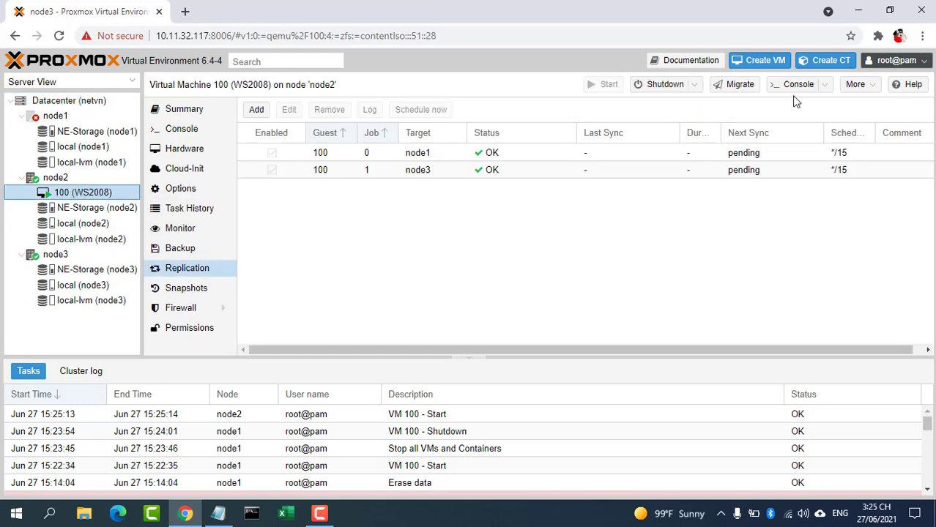
pyautogui.click(794, 85)
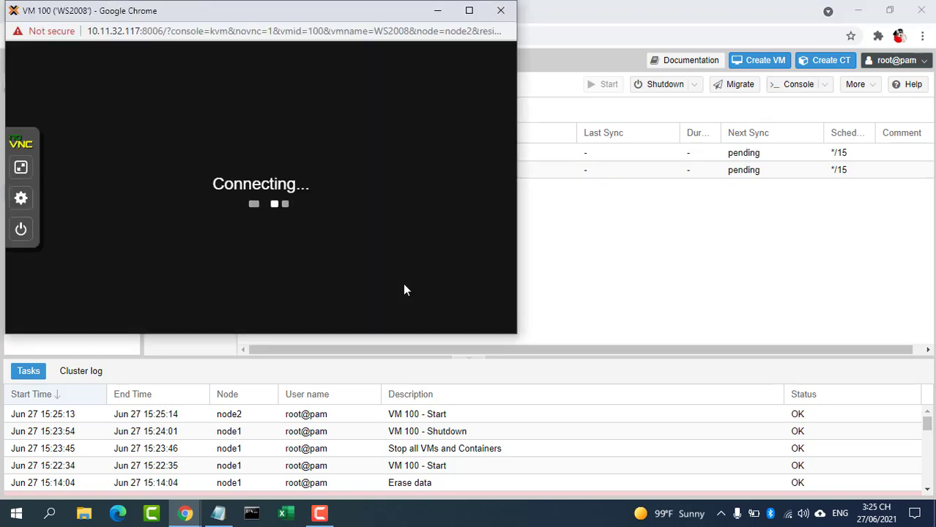